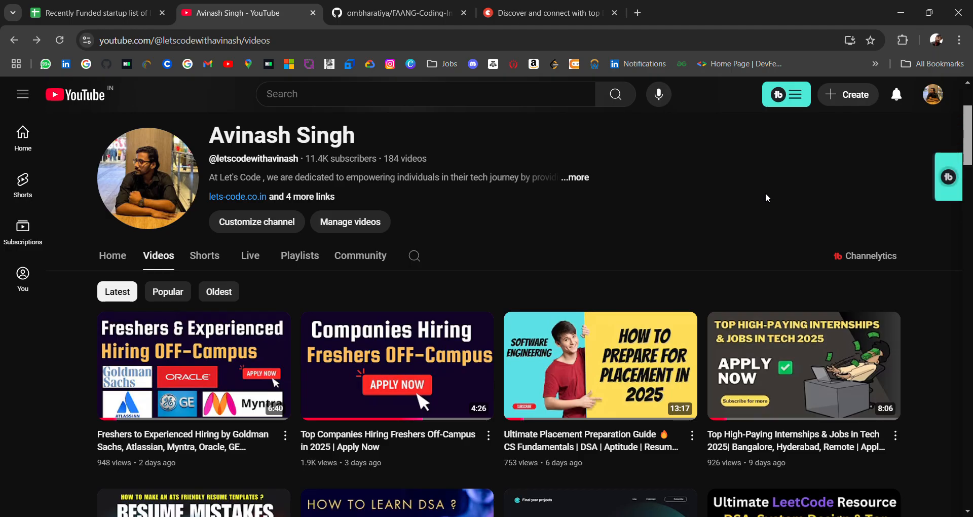
mouse_move(700, 225)
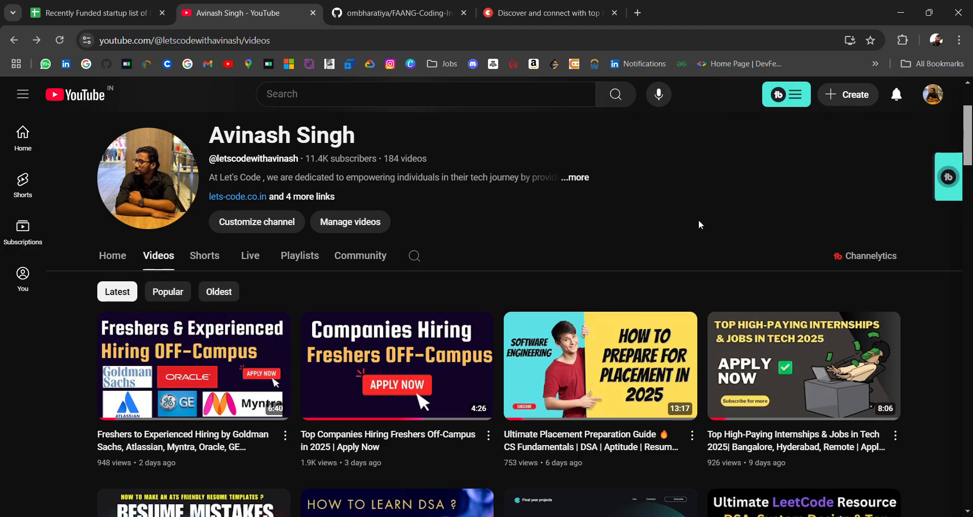
Switch to the ombharatiya/FAANG-Coding-Interview-Questions tab and bring its README into view
scroll(down, 3)
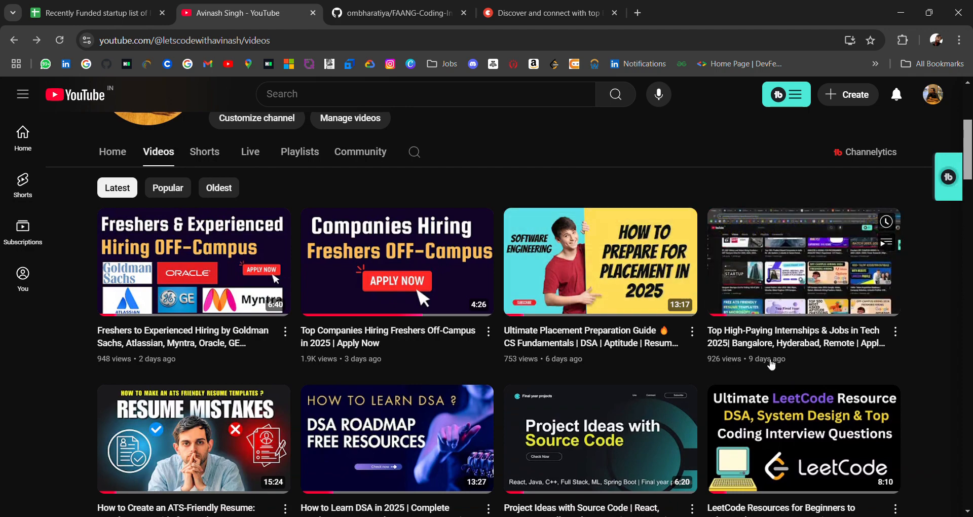
scroll(down, 3)
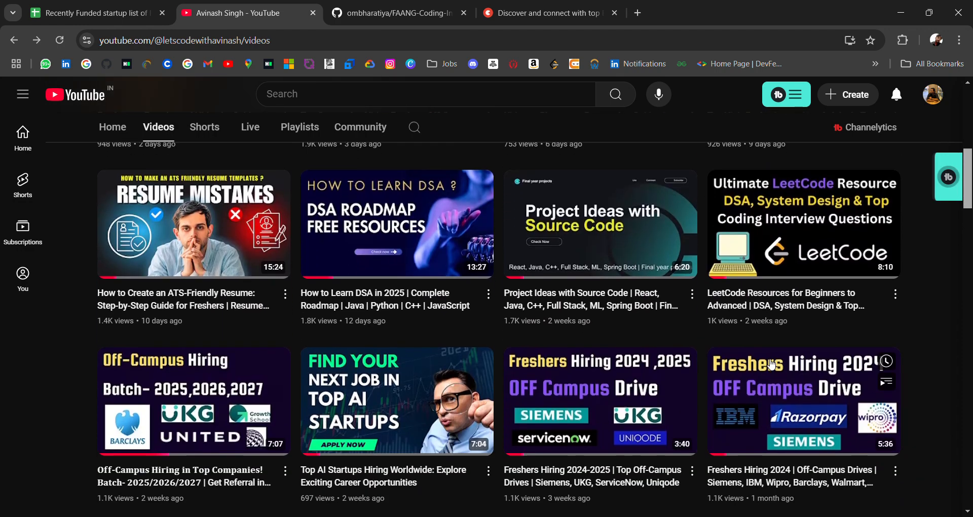
scroll(down, 3)
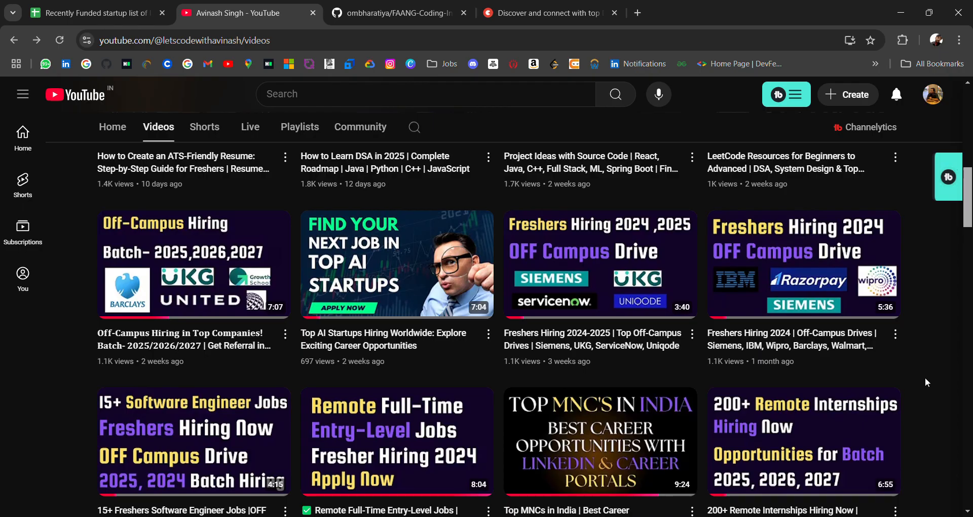
scroll(down, 3)
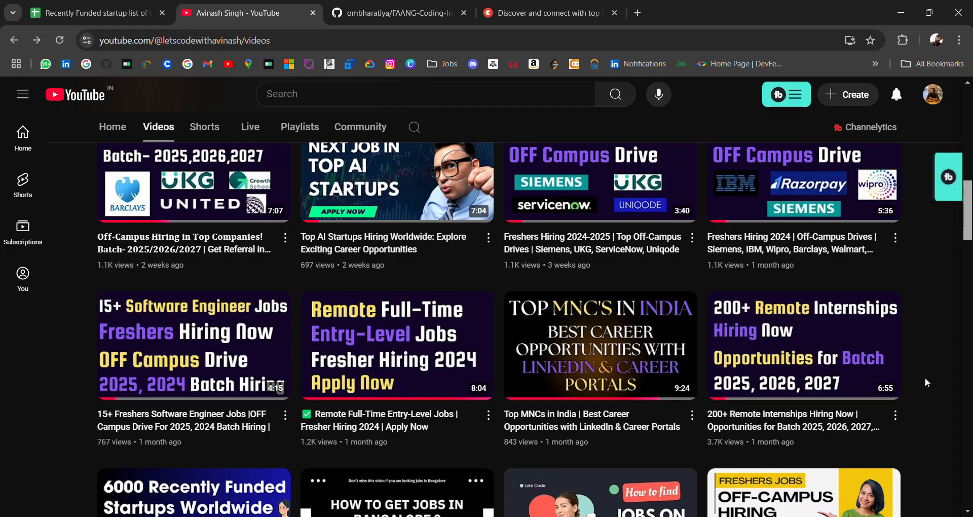
mouse_move(397, 12)
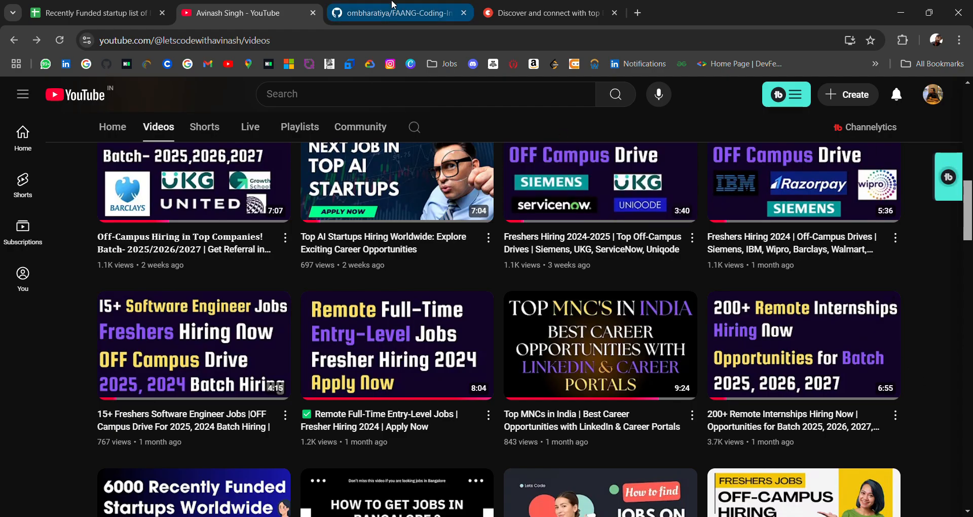
click(397, 12)
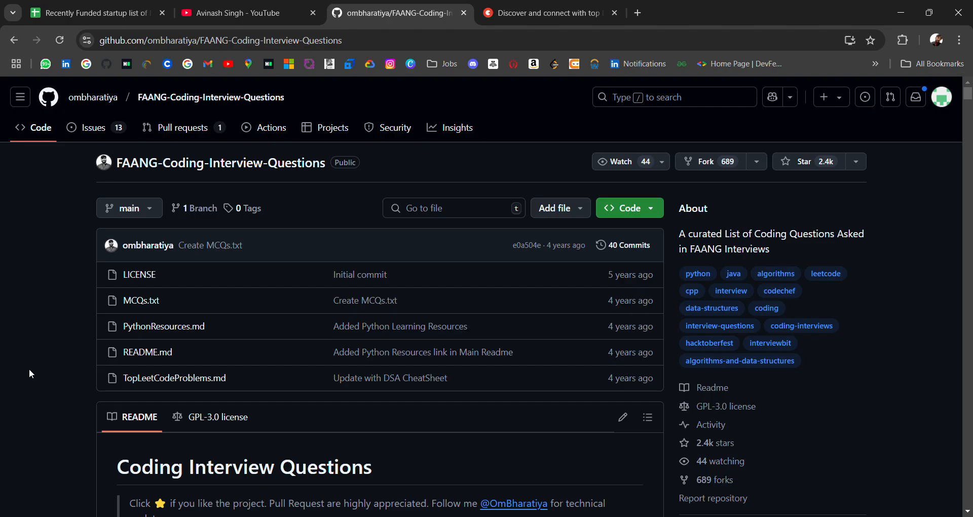
mouse_move(170, 208)
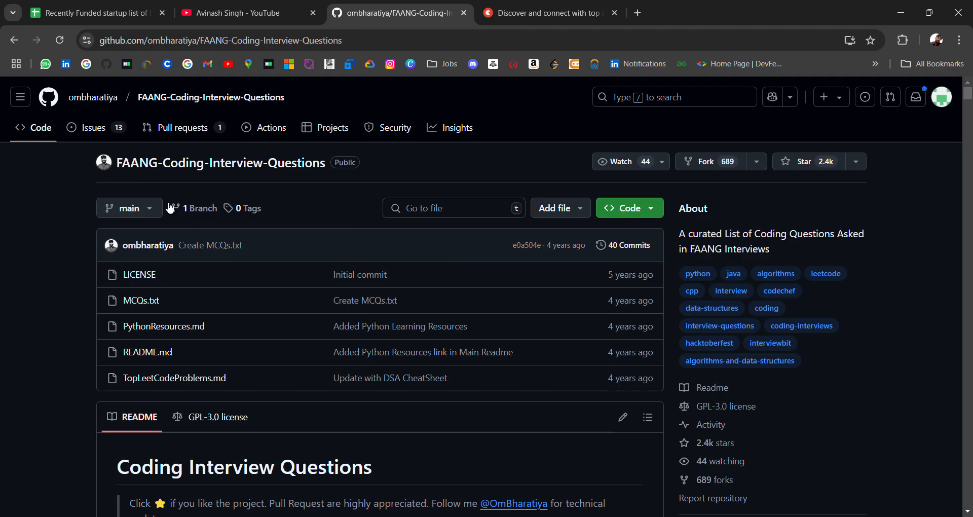
mouse_move(28, 418)
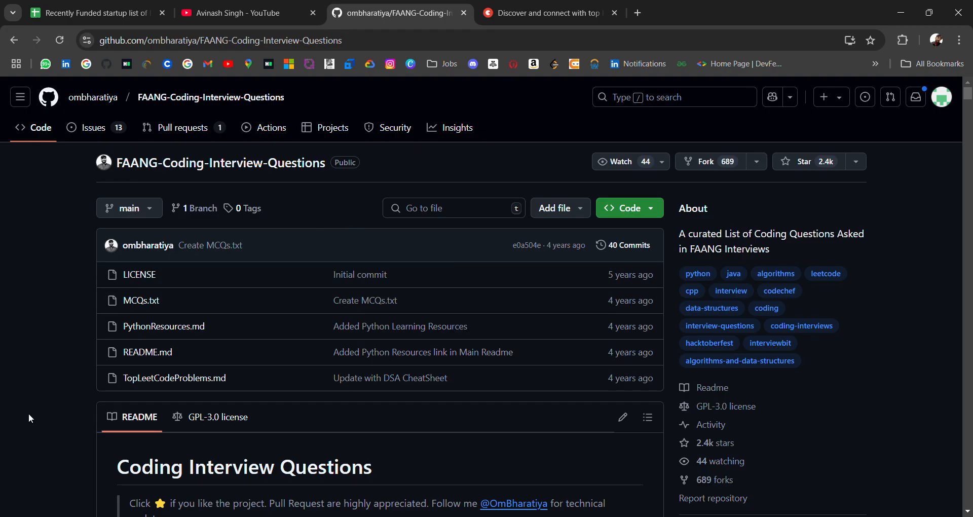
scroll(down, 3)
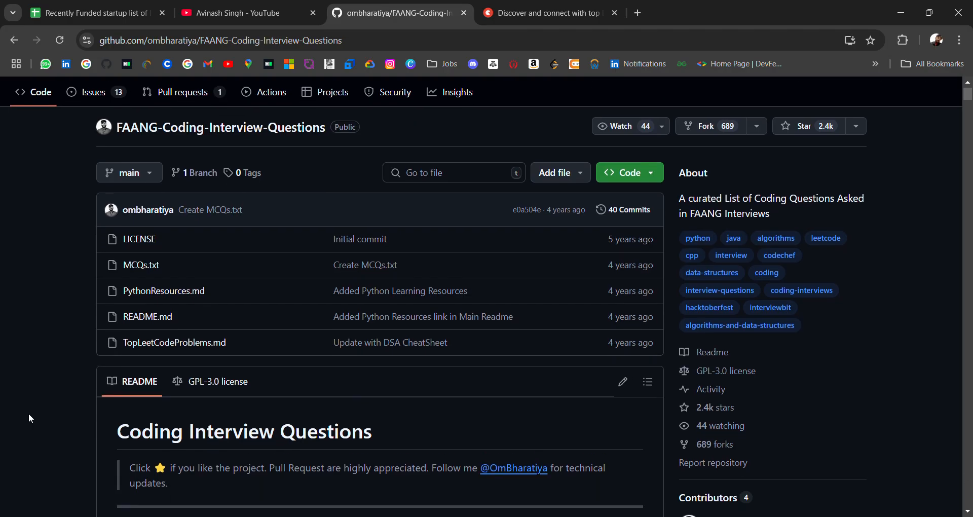
scroll(down, 3)
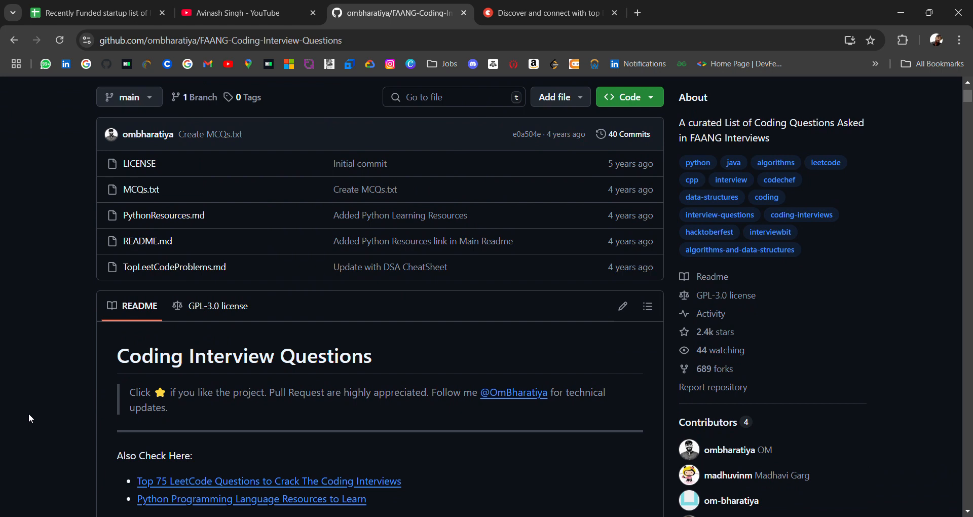
scroll(down, 3)
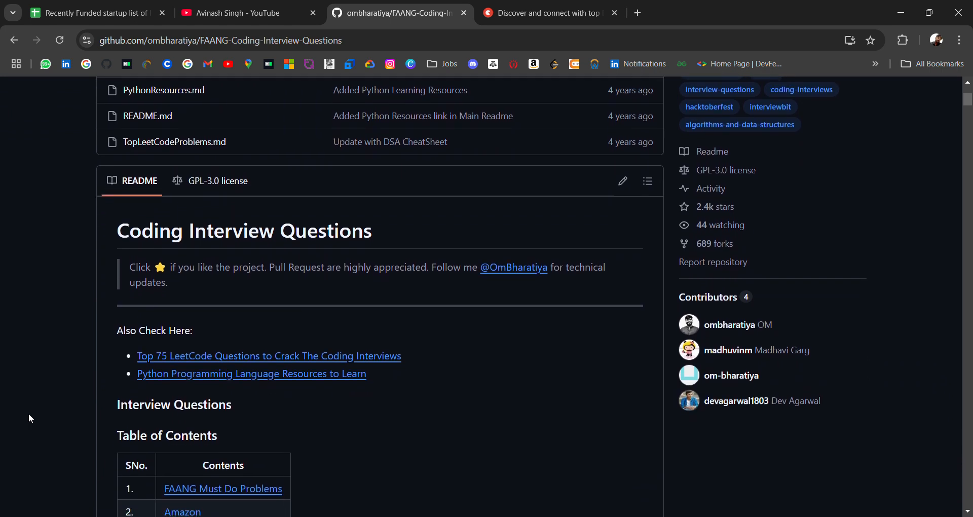
scroll(down, 3)
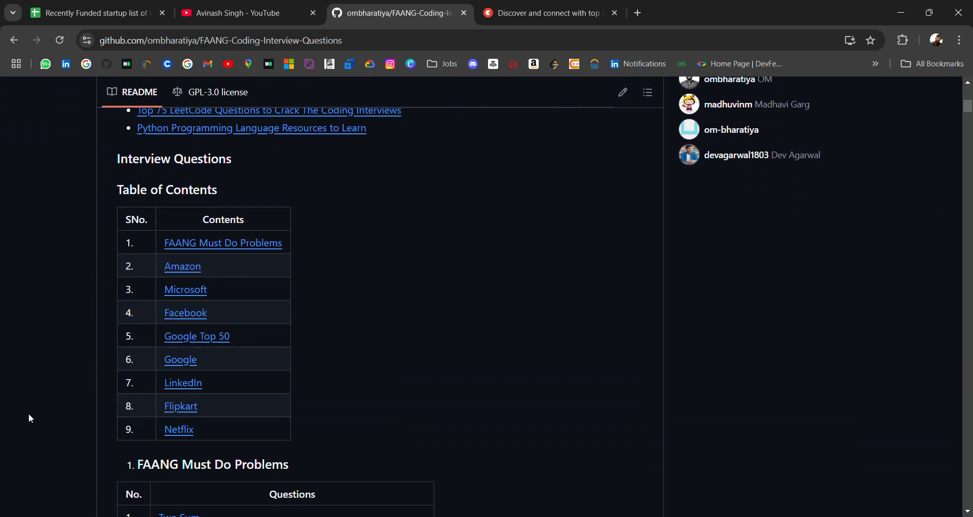
scroll(down, 3)
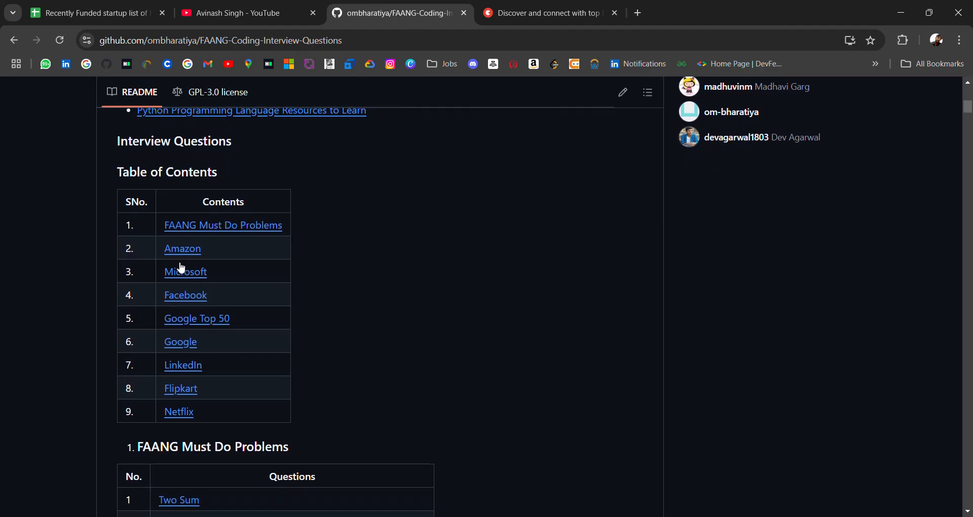
mouse_move(2, 399)
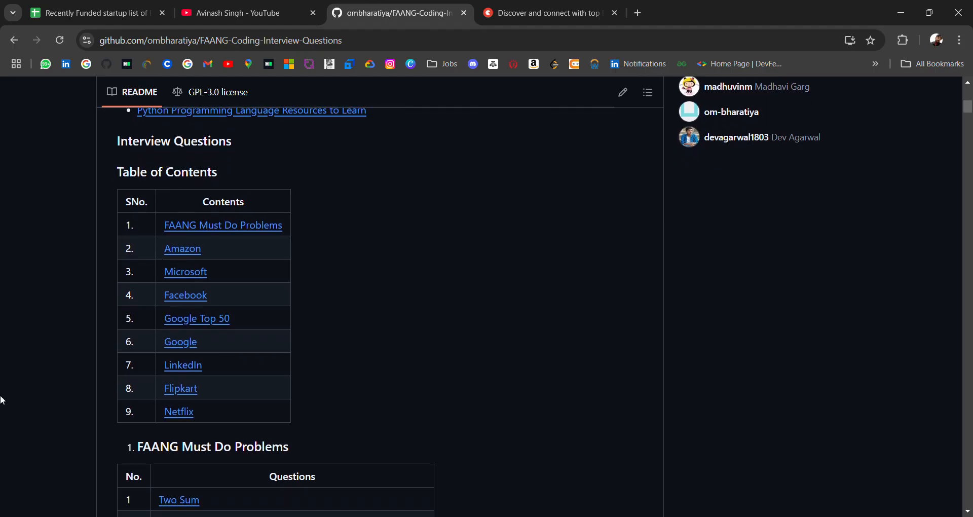
scroll(down, 3)
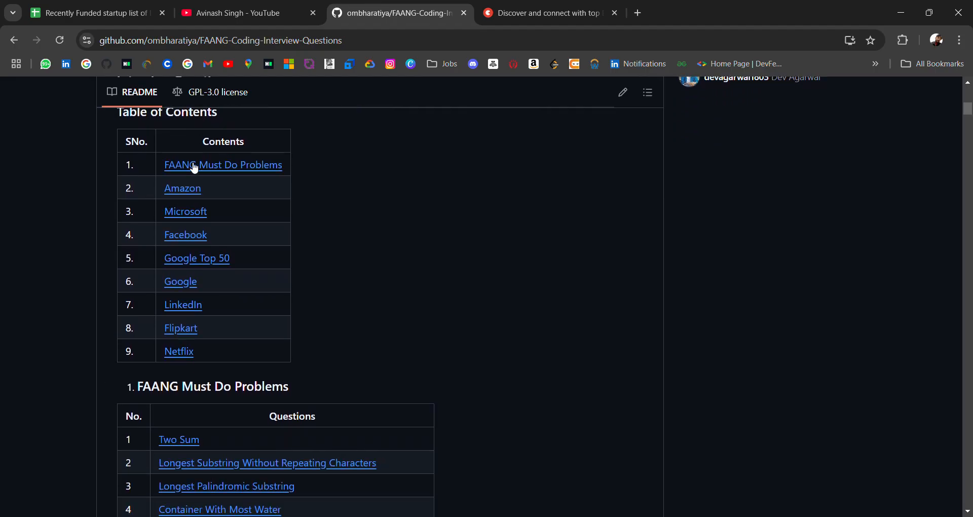
mouse_move(275, 200)
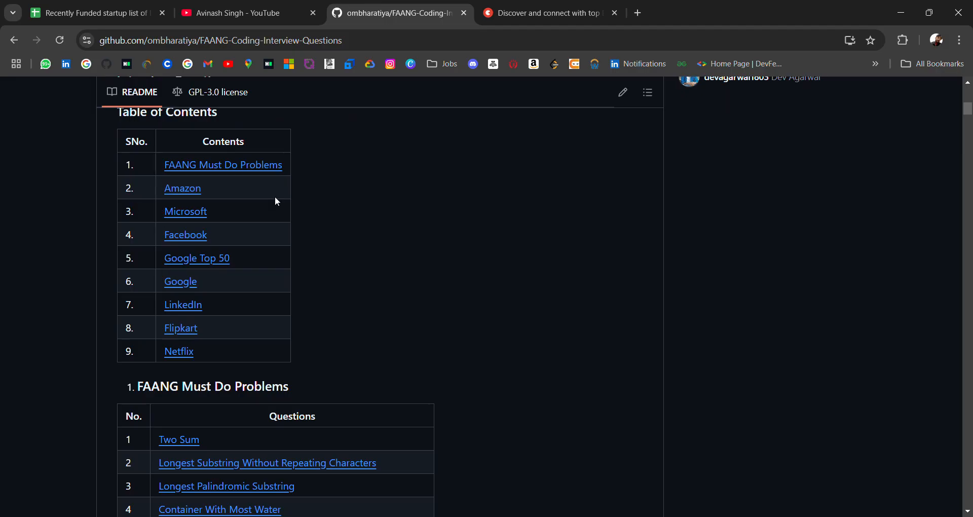
mouse_move(200, 193)
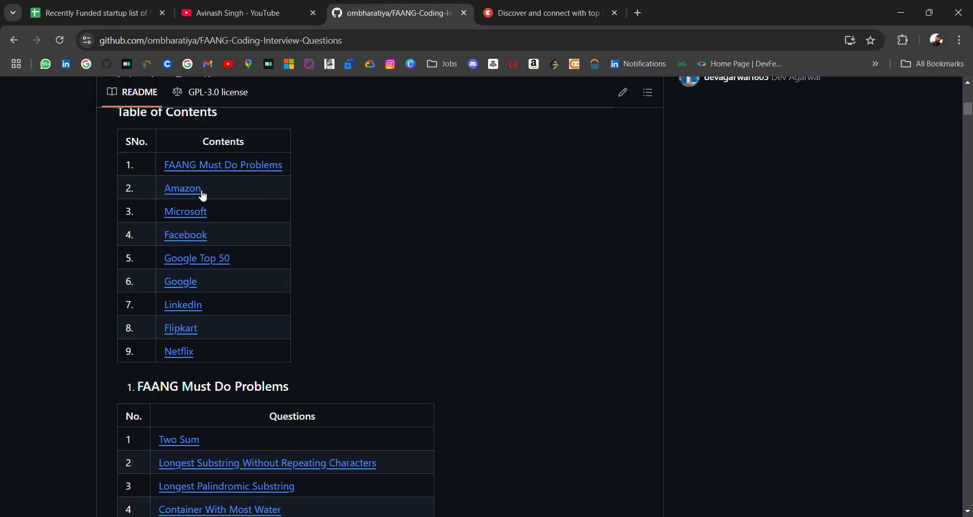
mouse_move(182, 310)
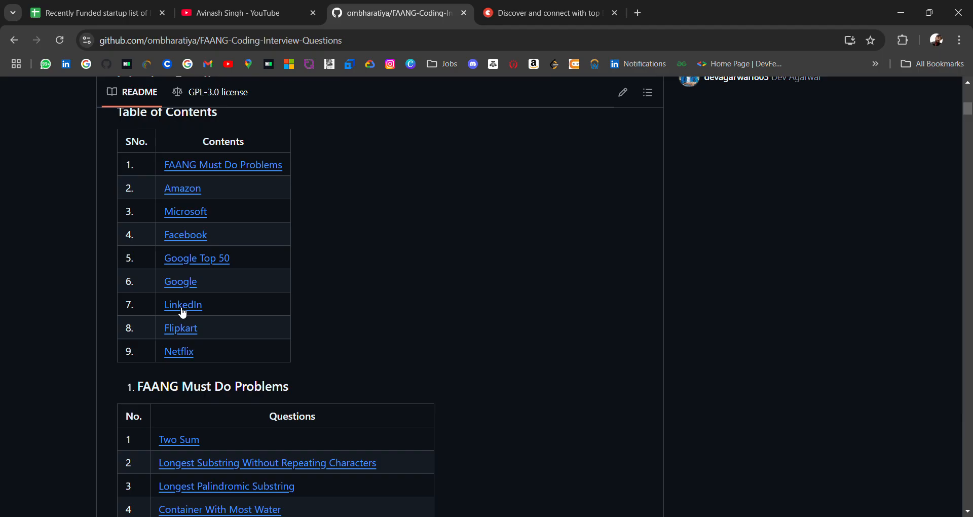
mouse_move(199, 286)
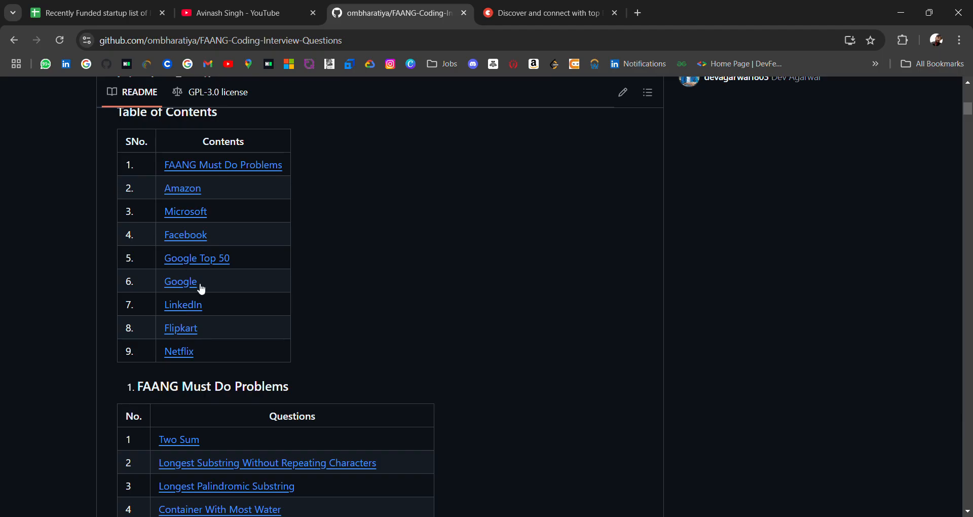
mouse_move(270, 354)
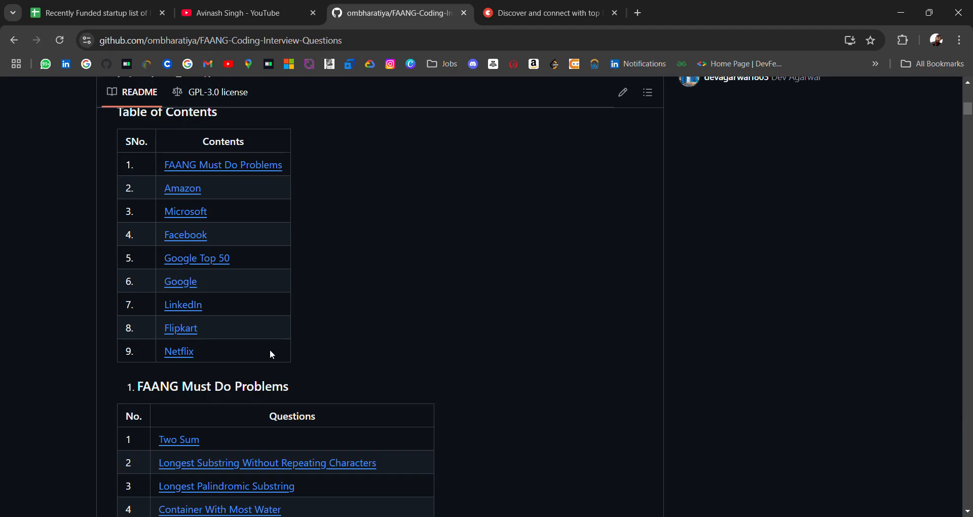
scroll(up, 3)
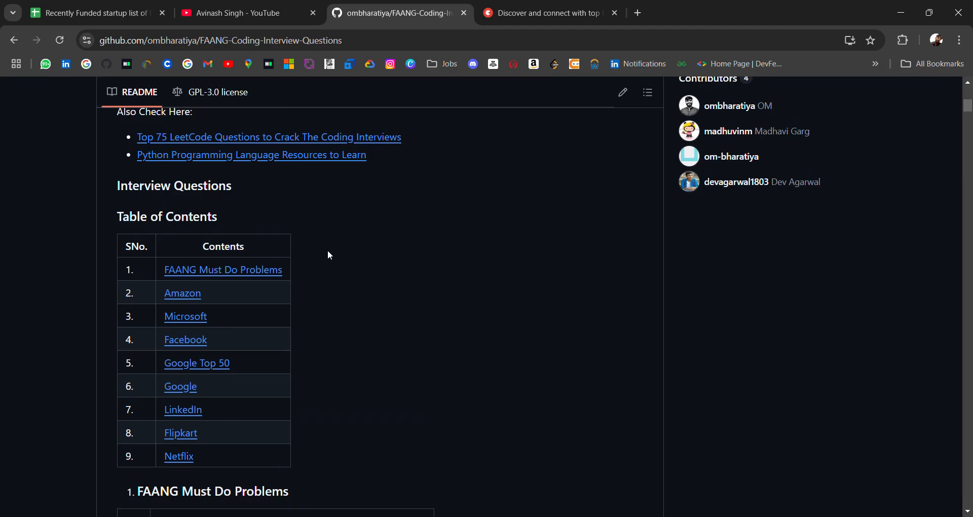
click(222, 270)
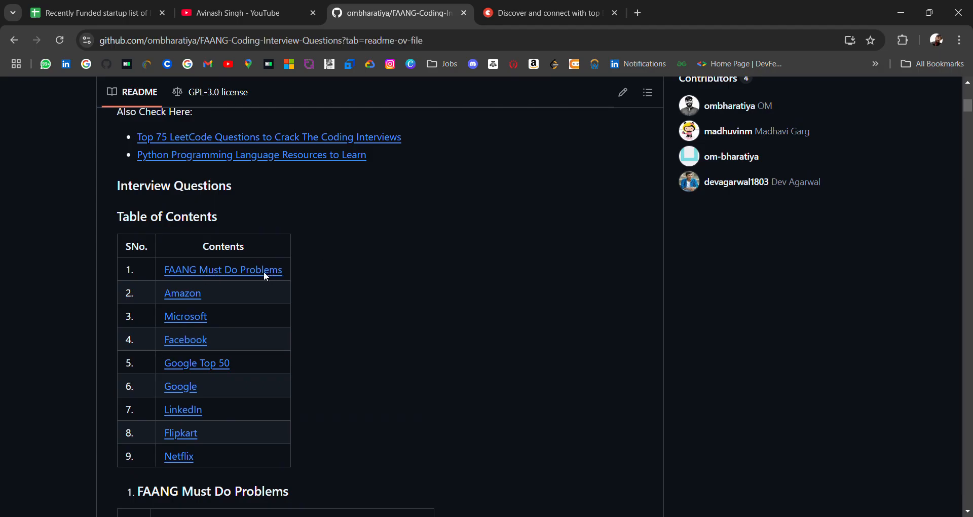
Jump to the FAANG Must Do Problems section and read down its first rows
click(222, 269)
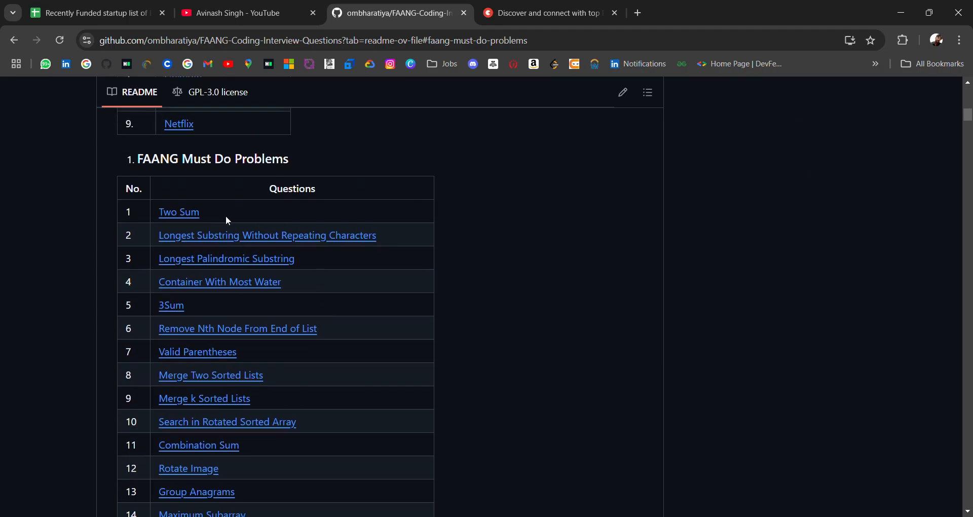
mouse_move(253, 219)
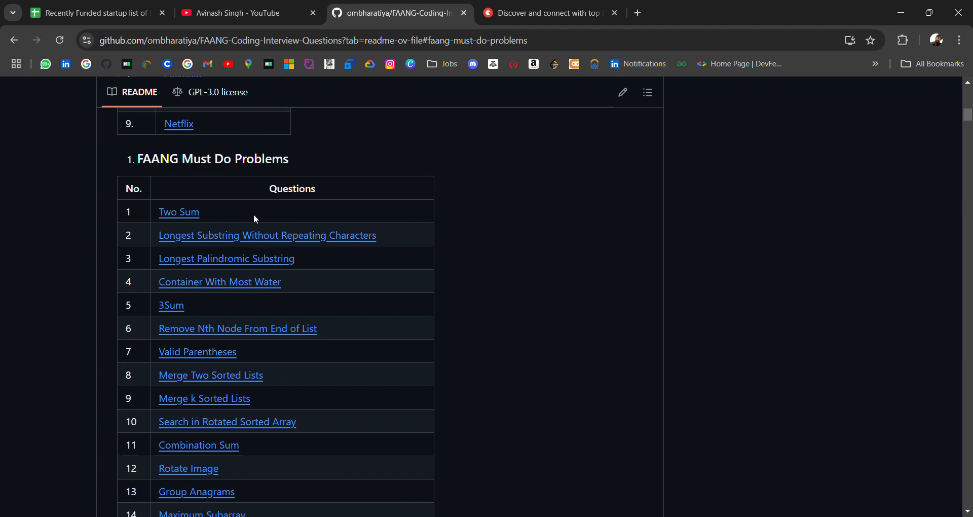
mouse_move(293, 260)
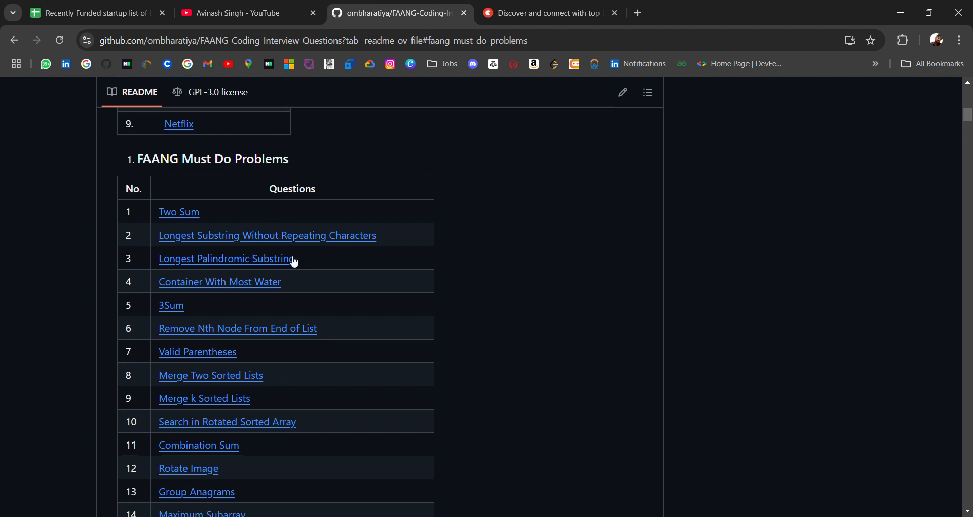
mouse_move(105, 305)
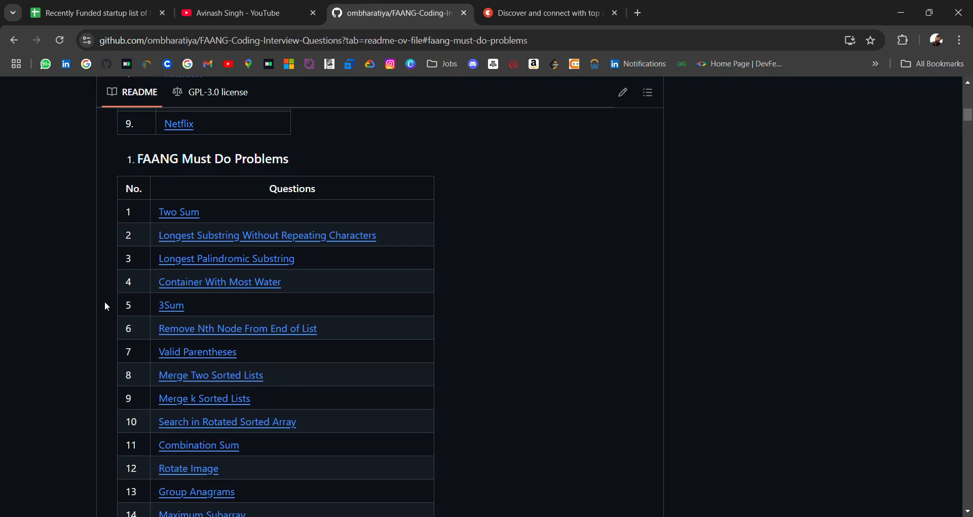
scroll(down, 3)
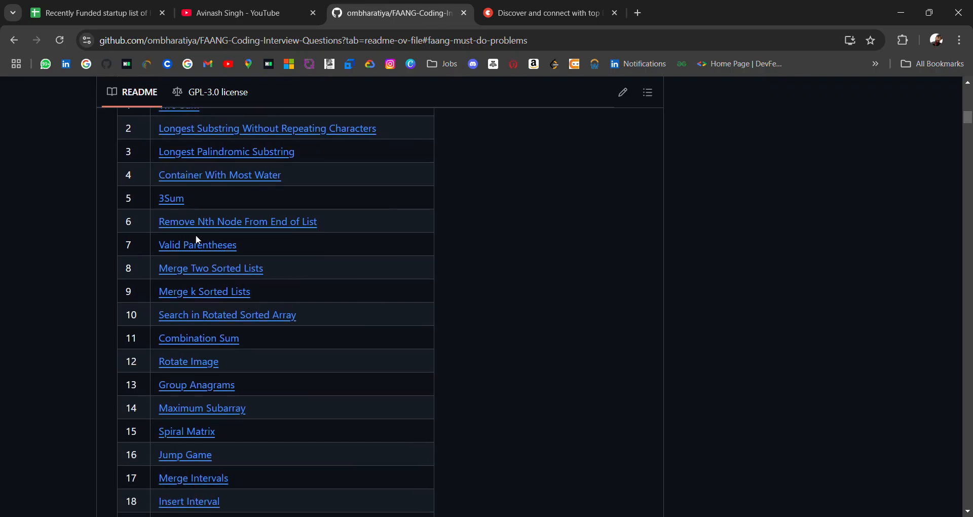
mouse_move(253, 245)
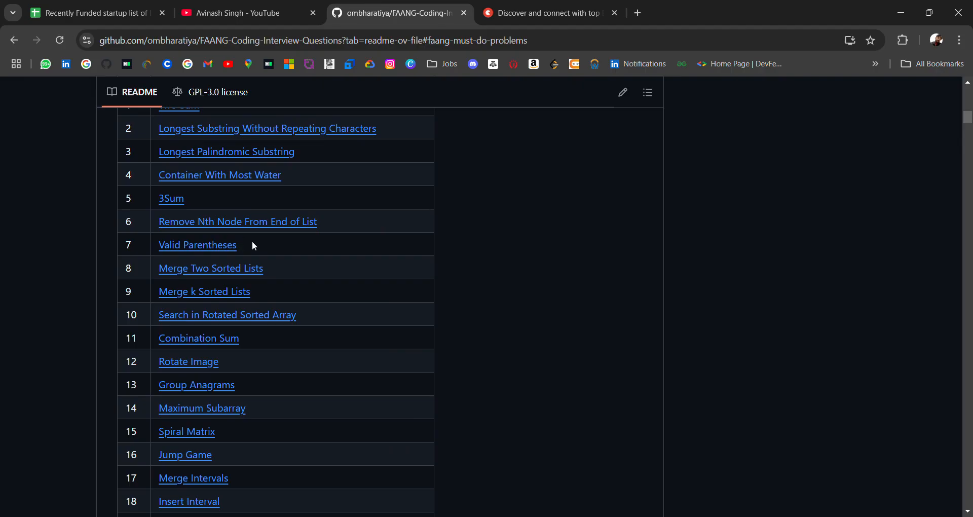
scroll(down, 3)
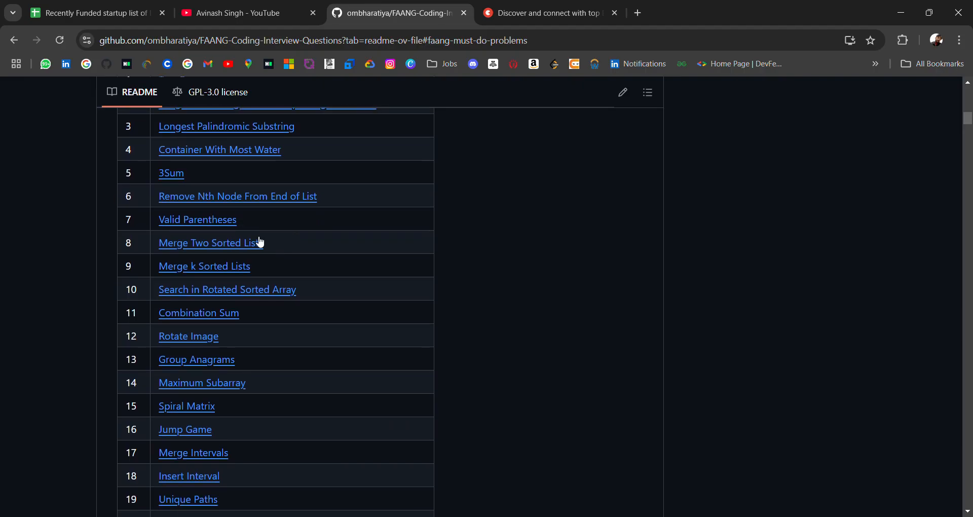
mouse_move(286, 276)
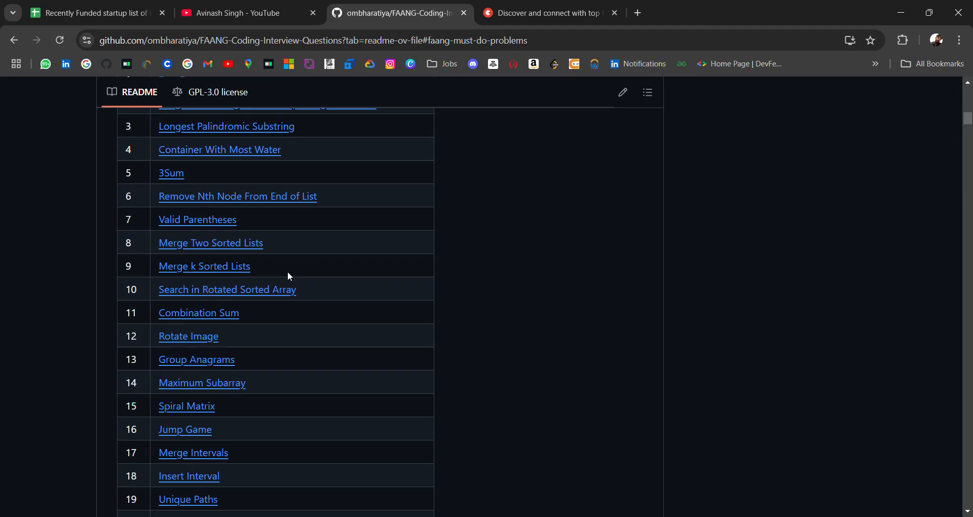
scroll(down, 3)
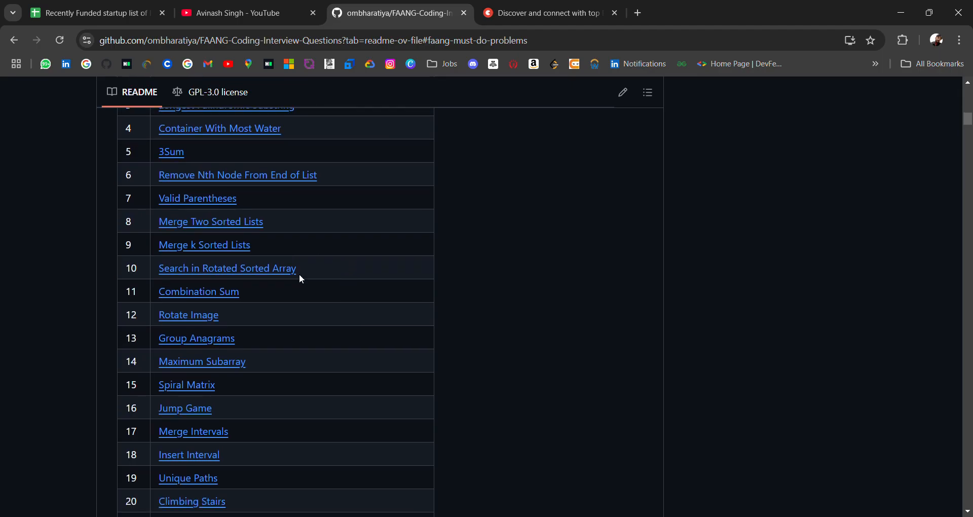
scroll(down, 3)
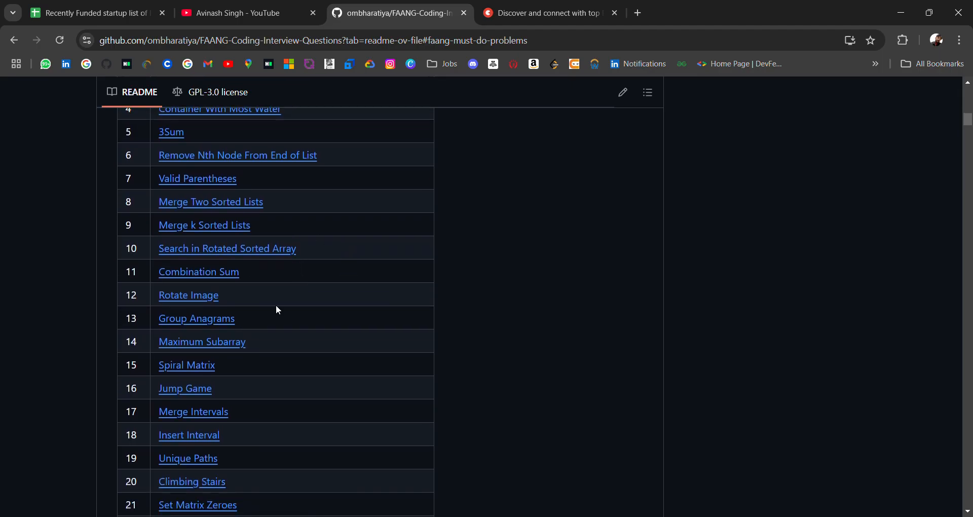
Continue down the Must Do table until row 50, Contains Duplicate, is visible
scroll(down, 3)
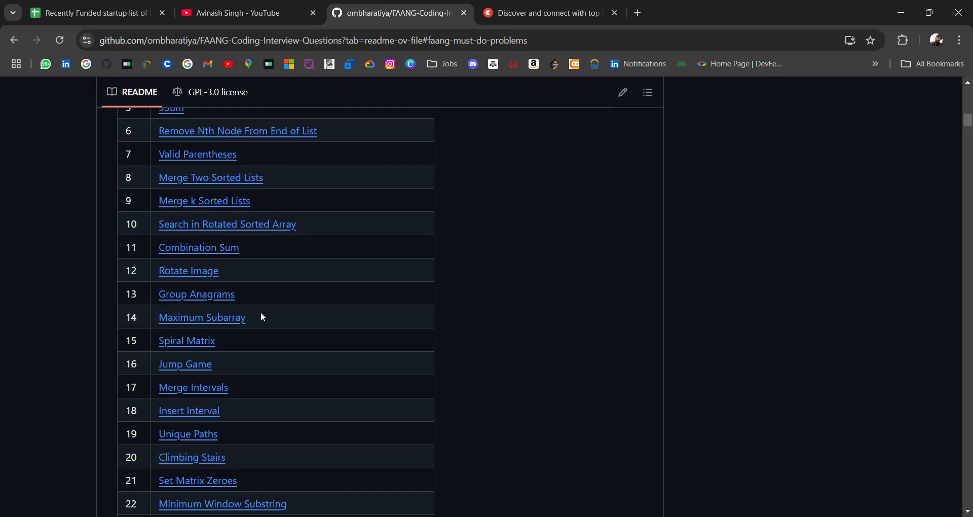
scroll(down, 3)
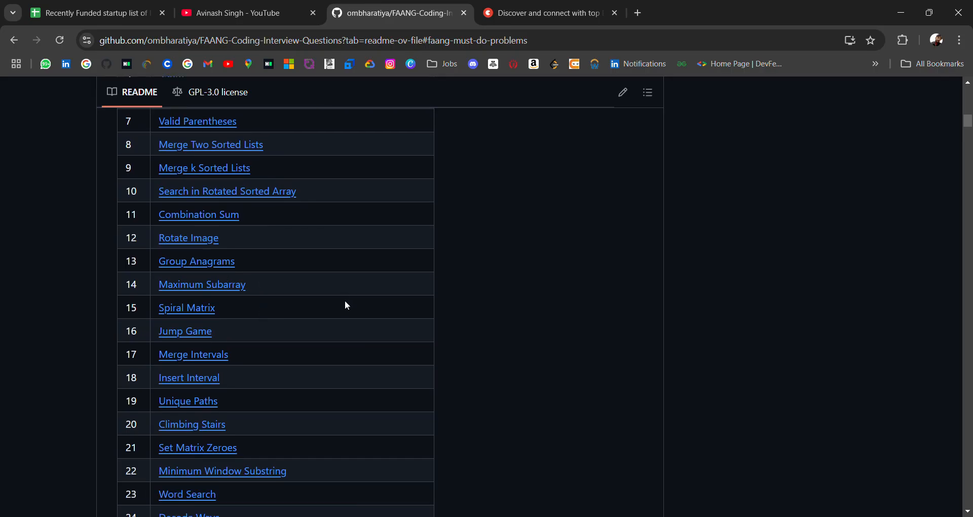
mouse_move(239, 310)
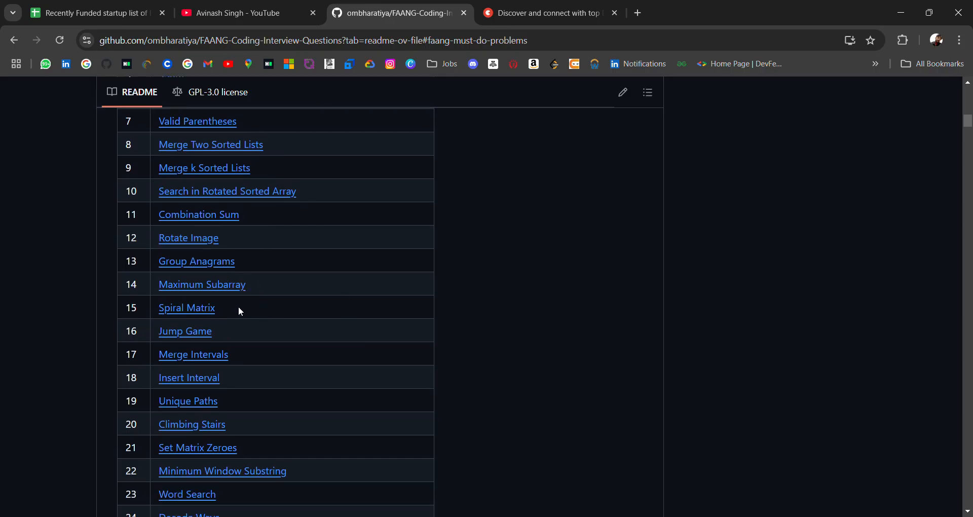
scroll(down, 3)
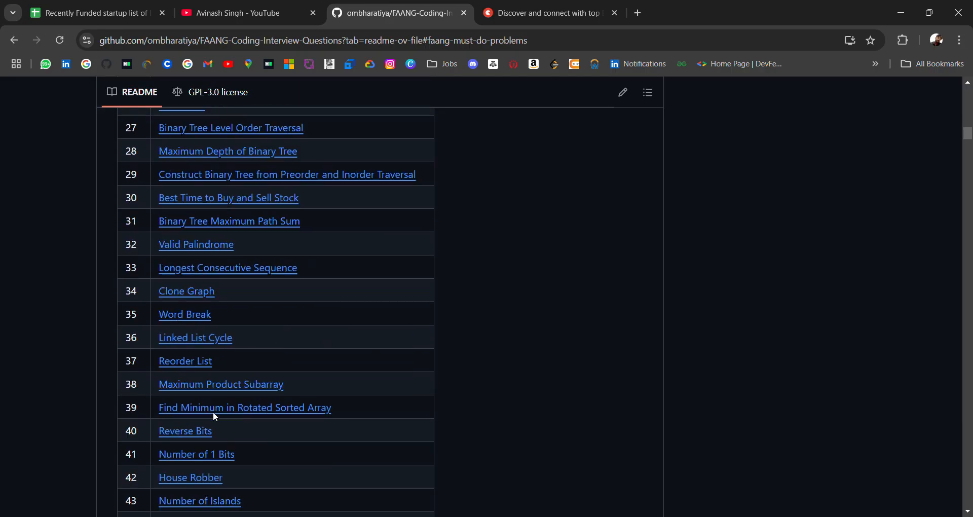
scroll(down, 3)
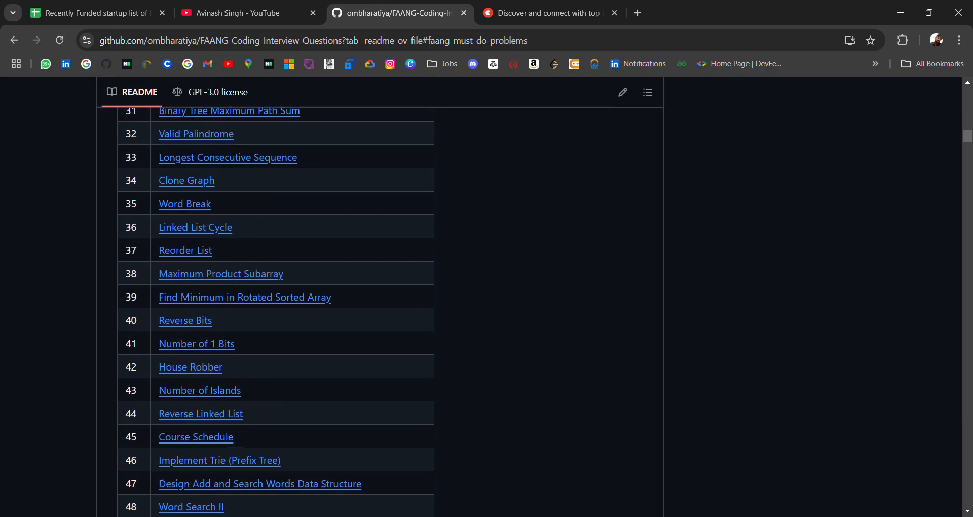
scroll(down, 3)
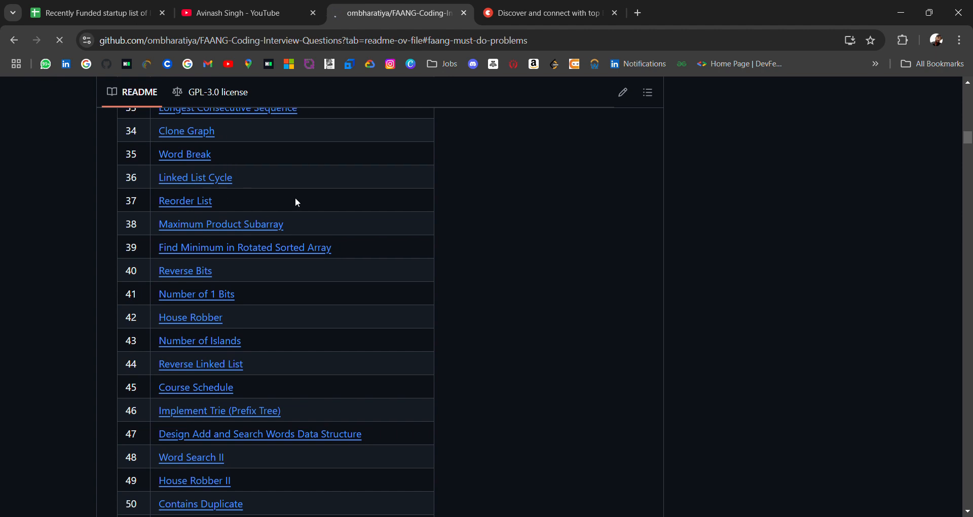
View the Linked List Cycle problem on LeetCode, then go back to the repository's question list
click(195, 176)
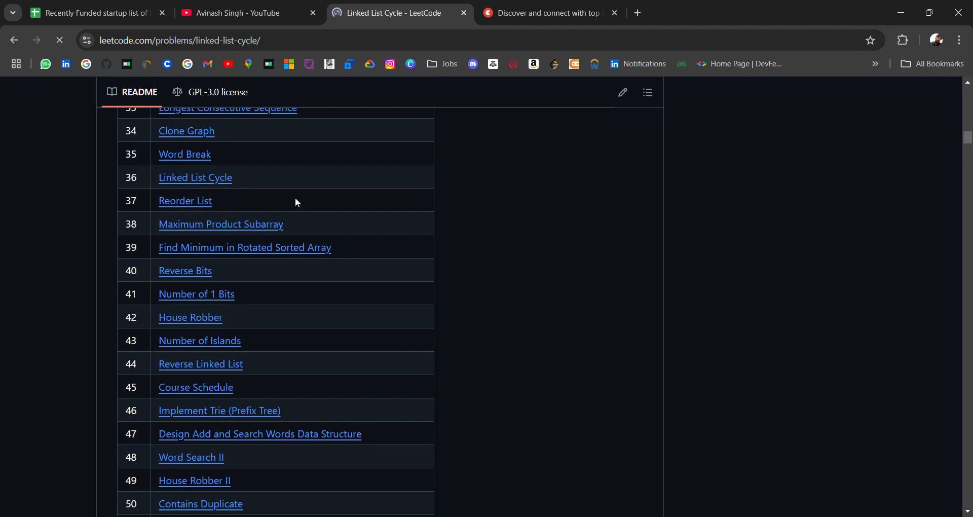
click(194, 177)
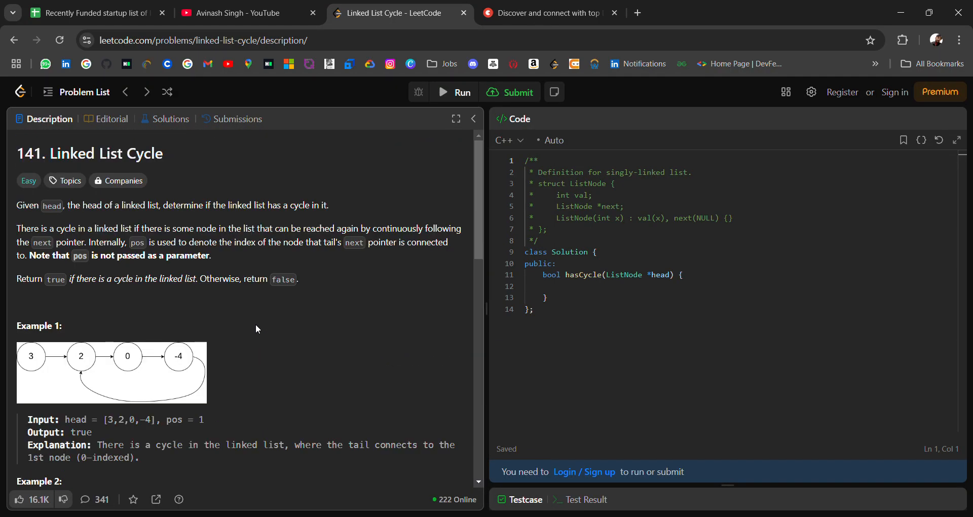
click(60, 39)
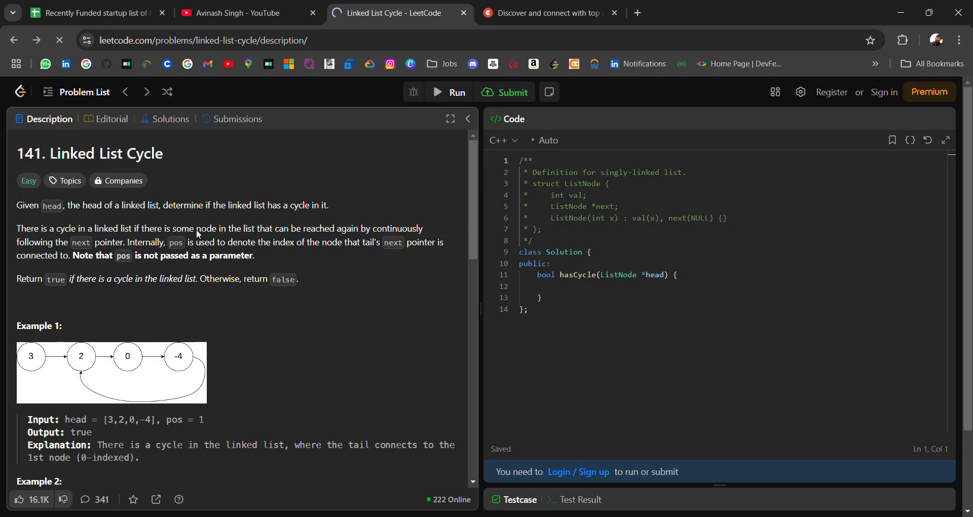
click(398, 13)
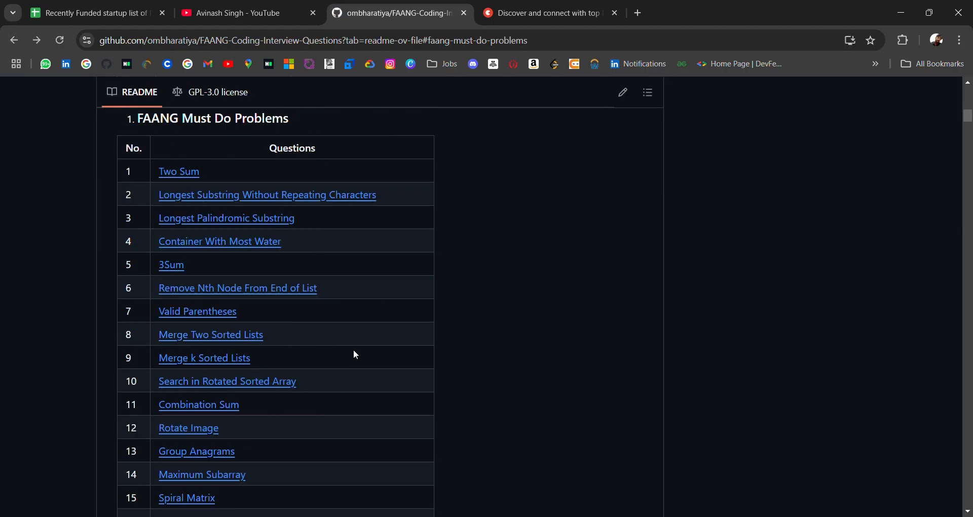
mouse_move(361, 358)
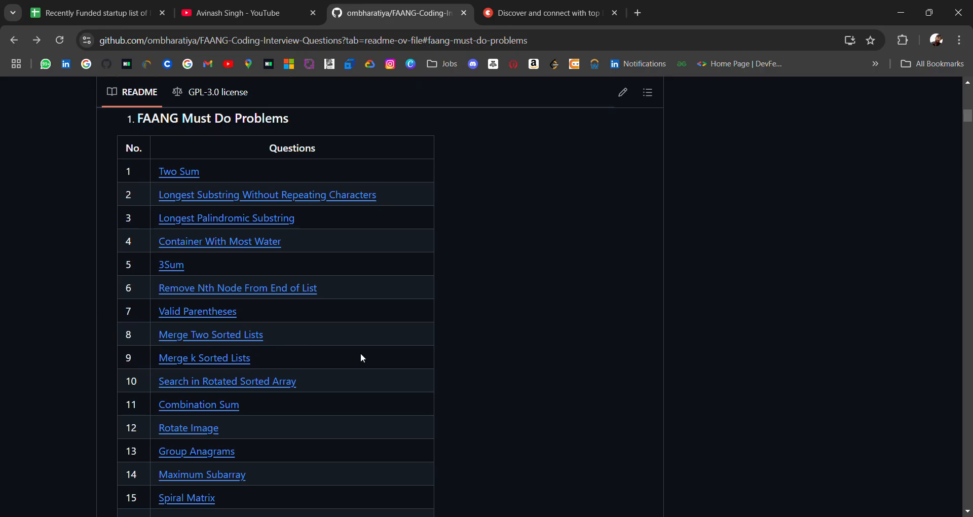
Scroll past Must Do problem 77 to the Amazon section heading
scroll(down, 3)
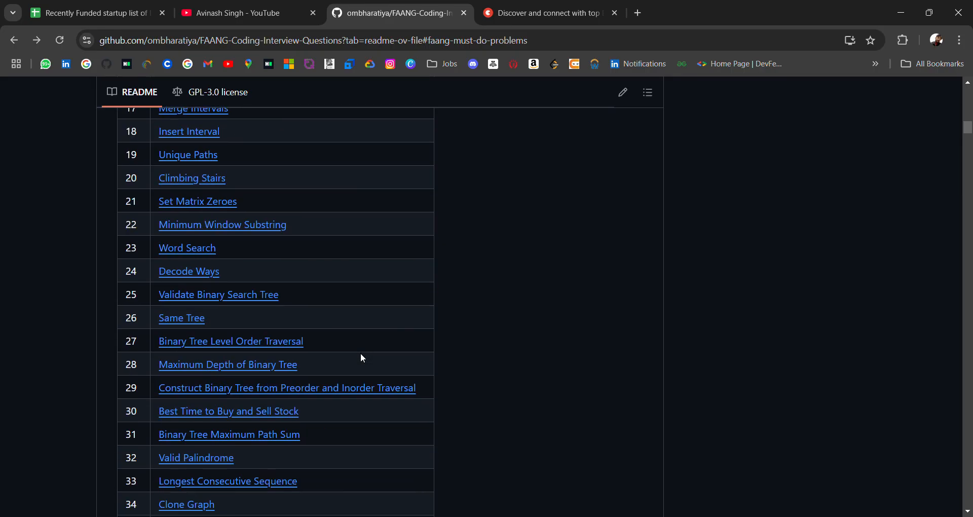
scroll(down, 3)
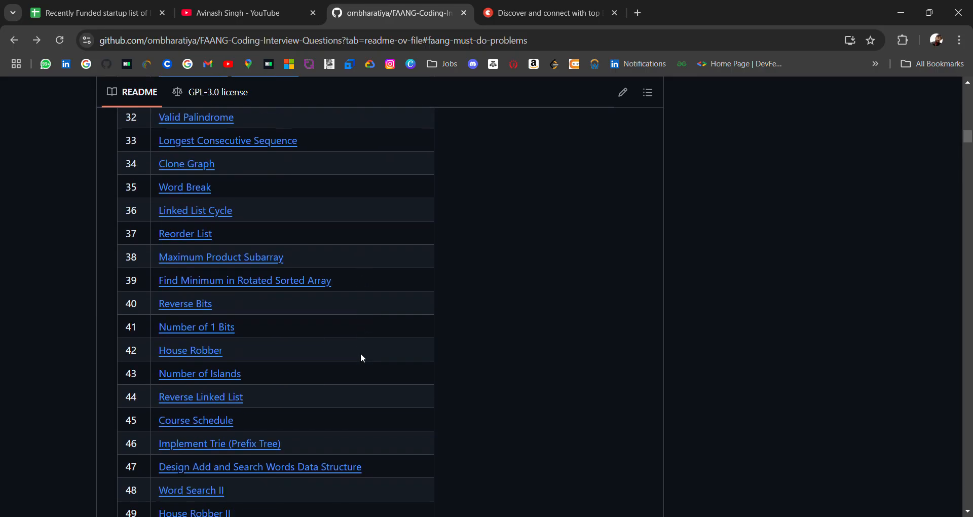
scroll(down, 3)
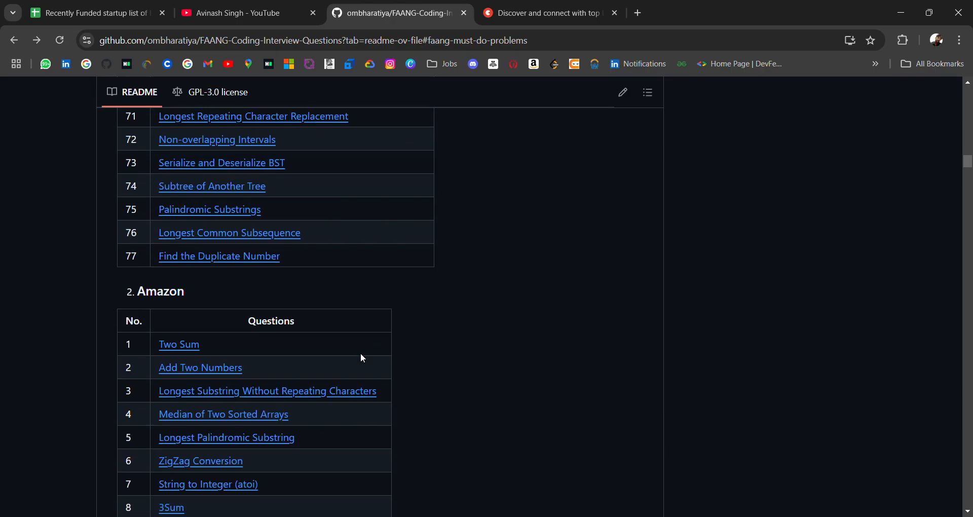
Read down through the first part of the Amazon questions table
scroll(up, 3)
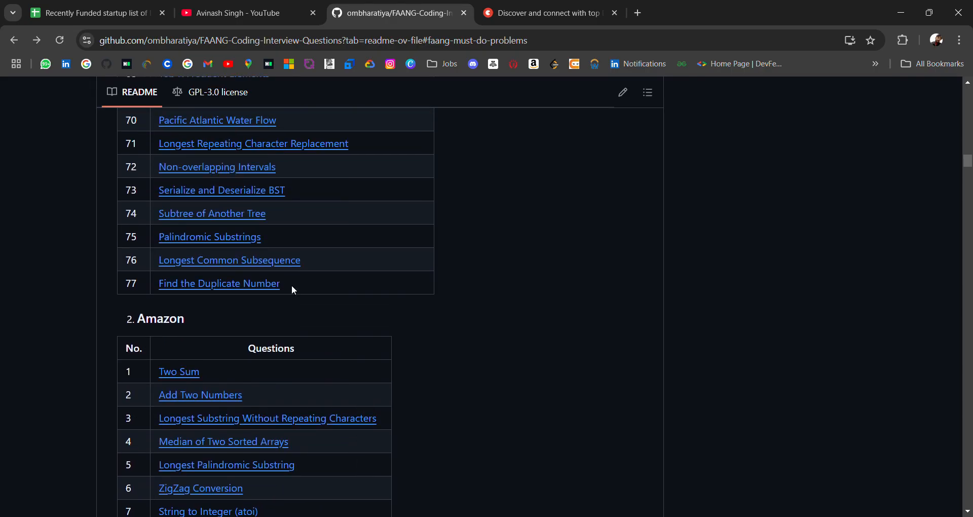
scroll(down, 3)
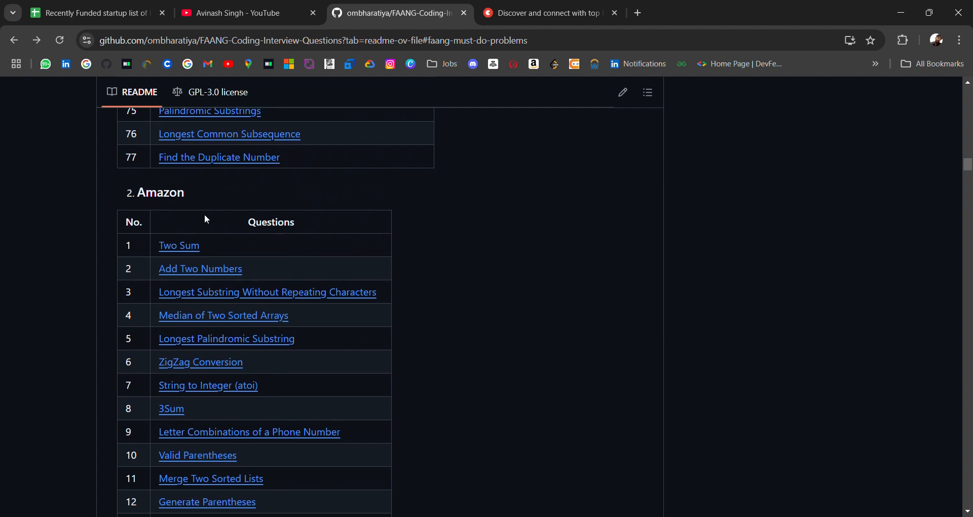
scroll(down, 3)
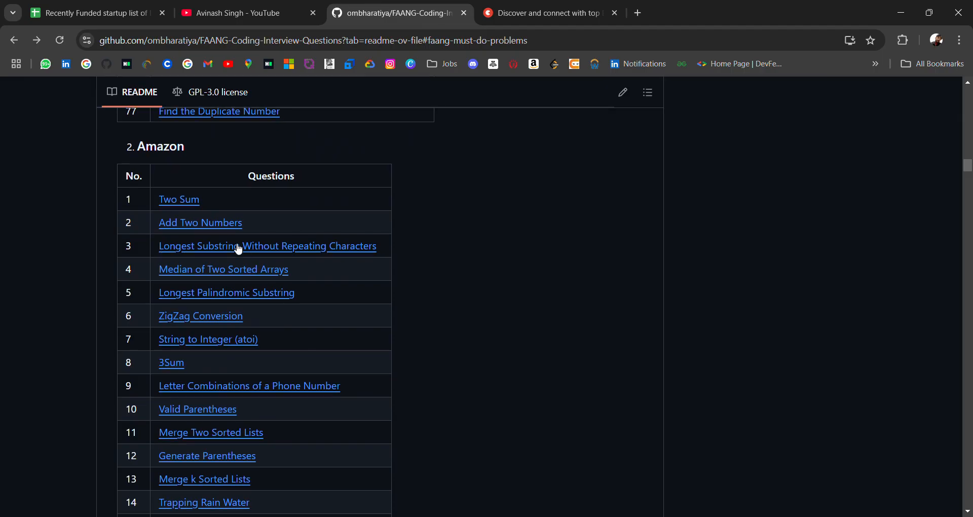
mouse_move(324, 293)
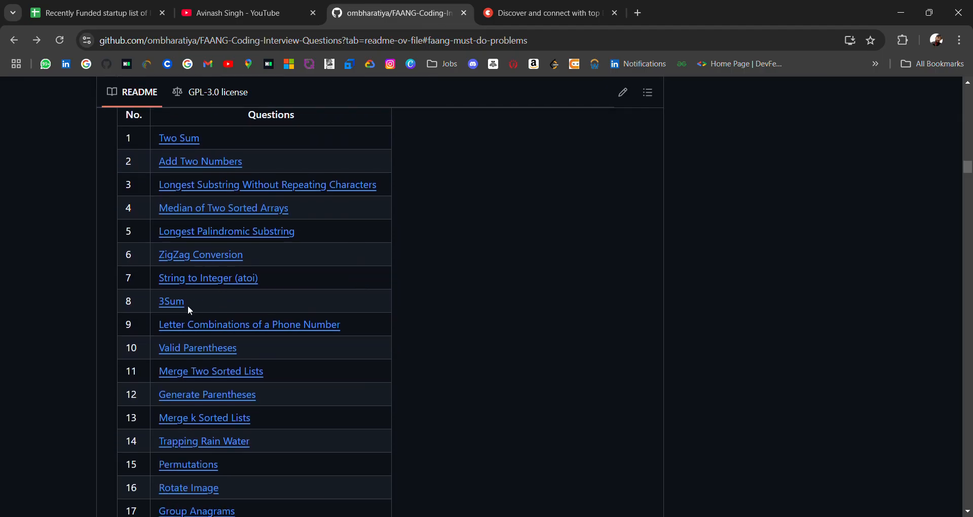
scroll(down, 3)
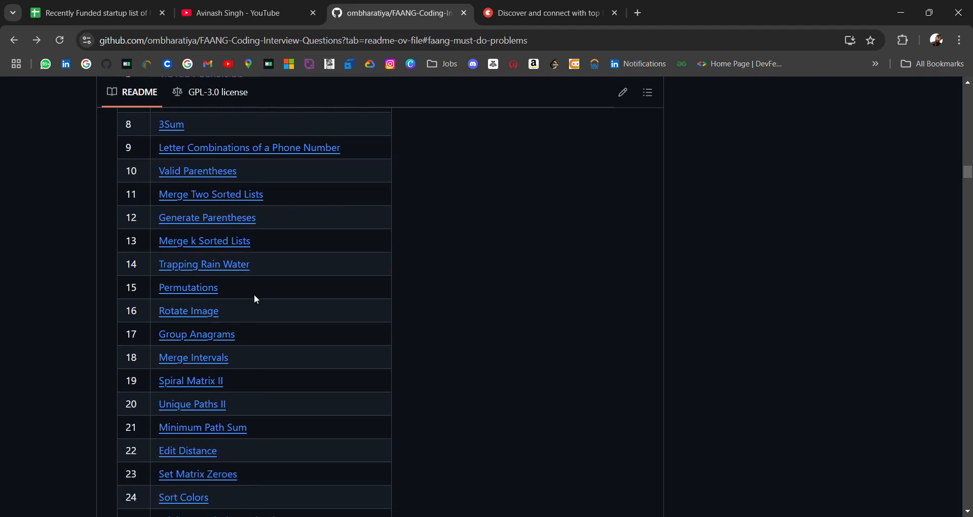
scroll(down, 3)
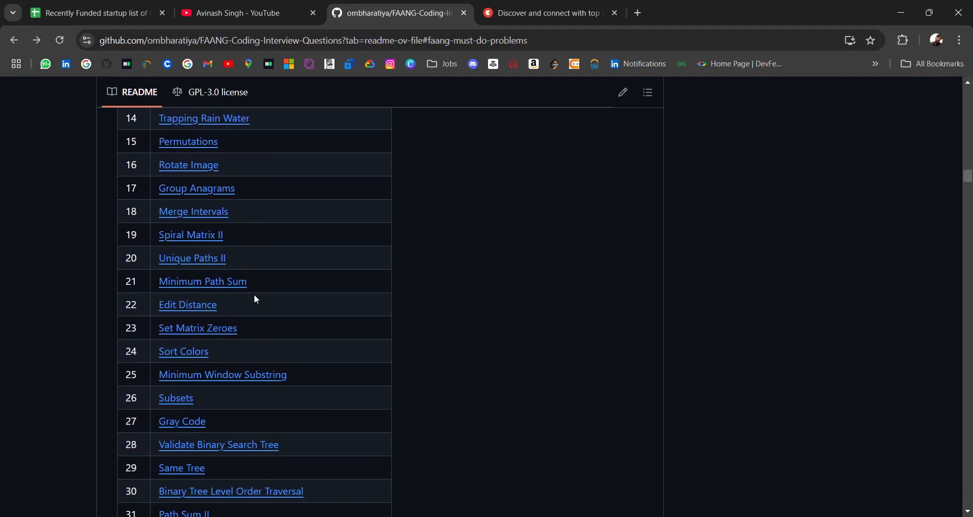
scroll(down, 3)
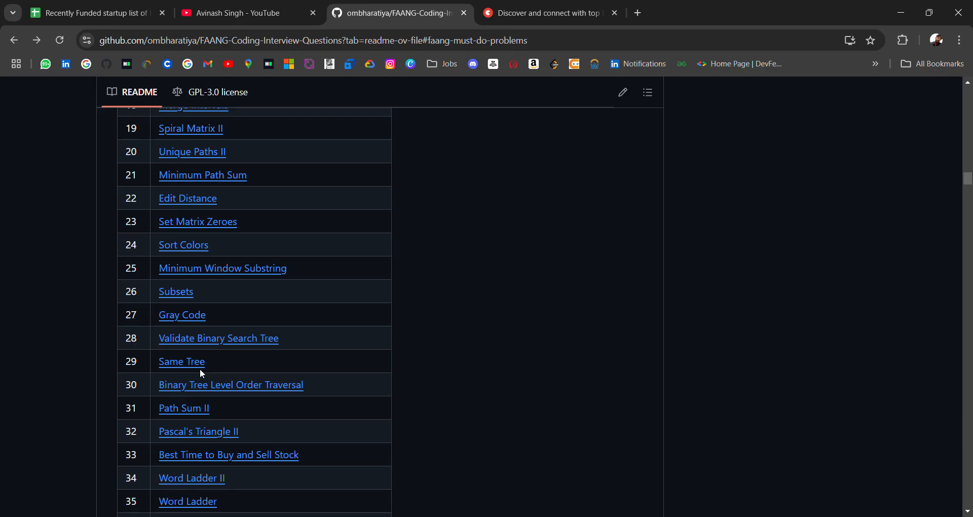
scroll(down, 3)
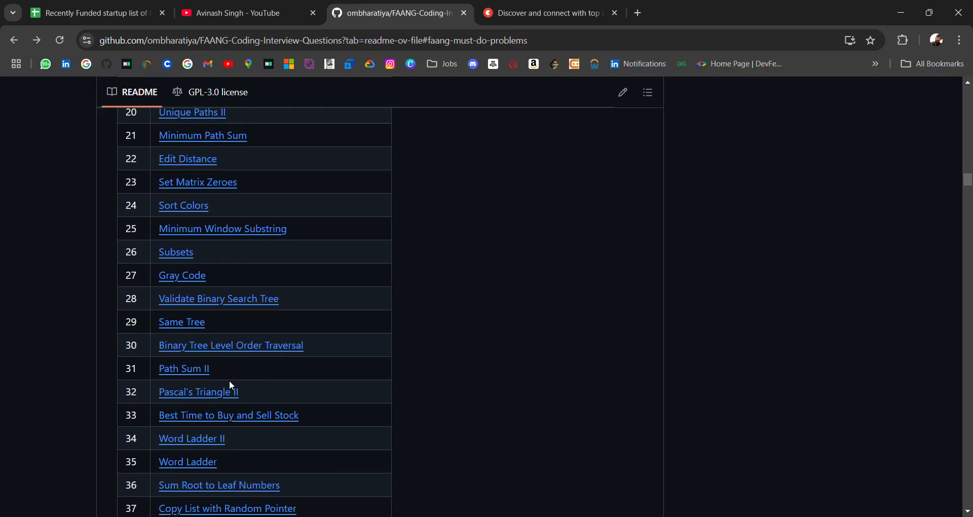
Continue through Amazon to question 126, Stone Game III, where the Microsoft section begins
scroll(down, 3)
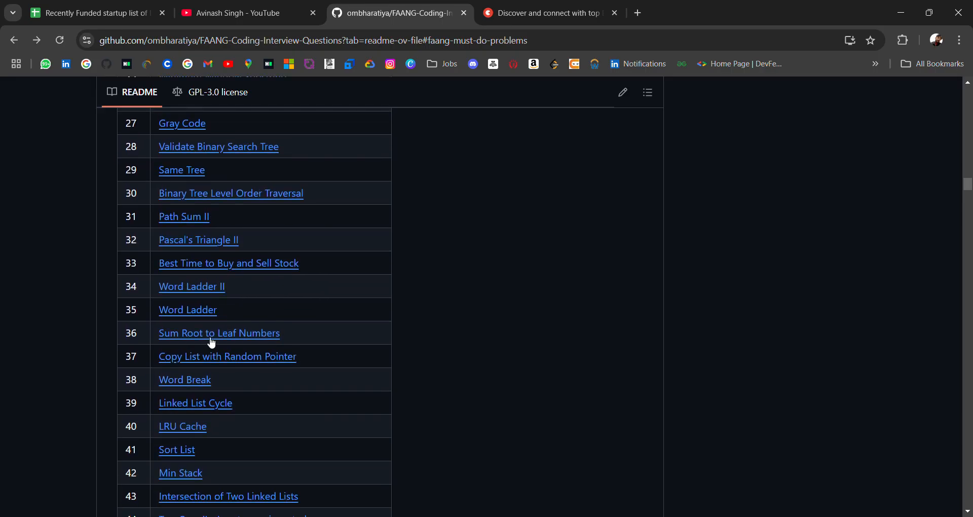
scroll(down, 3)
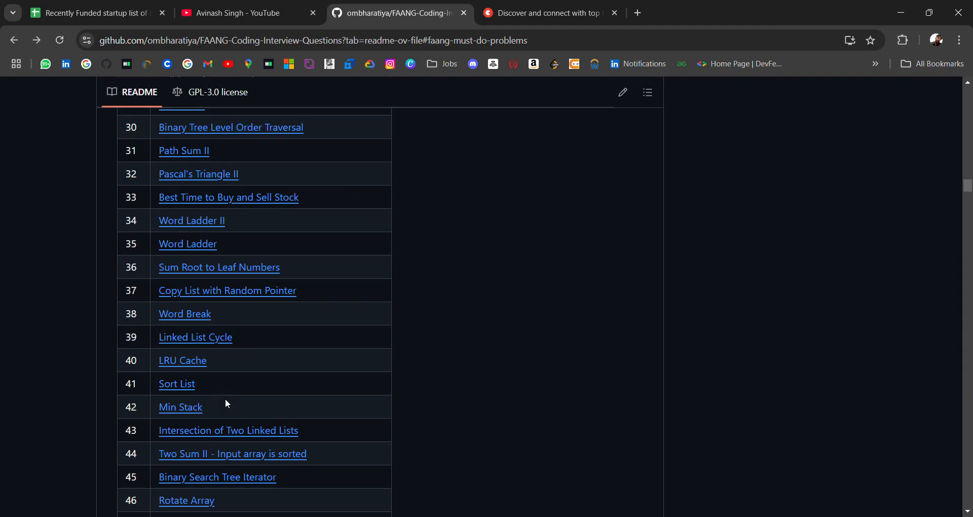
scroll(down, 3)
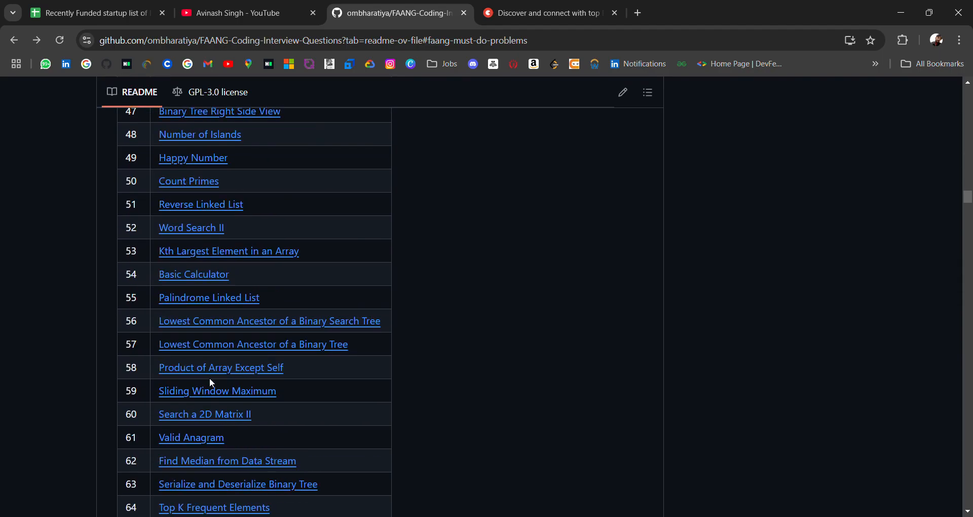
scroll(down, 3)
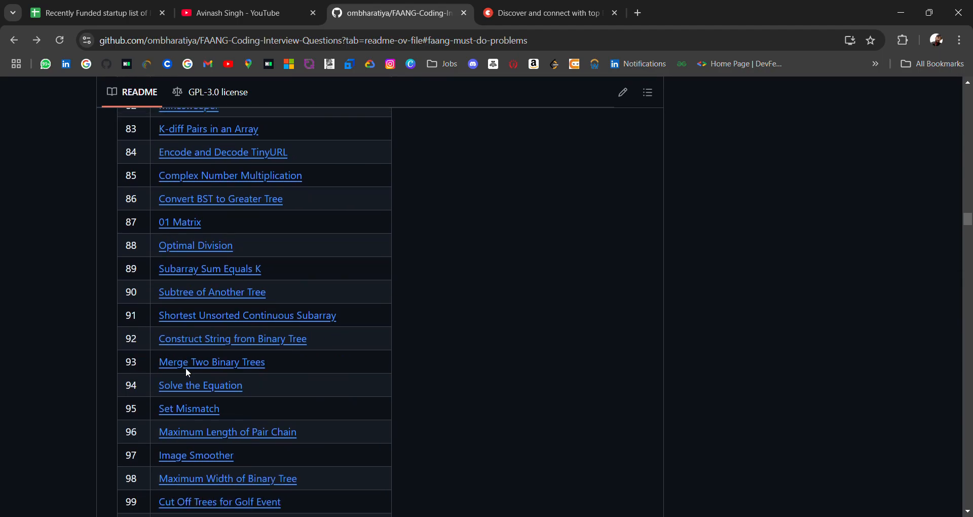
scroll(down, 3)
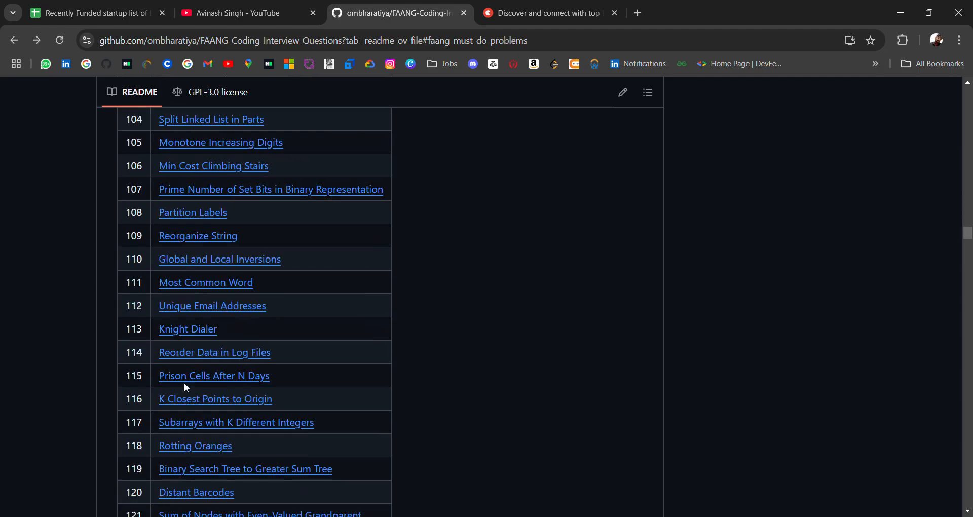
scroll(down, 3)
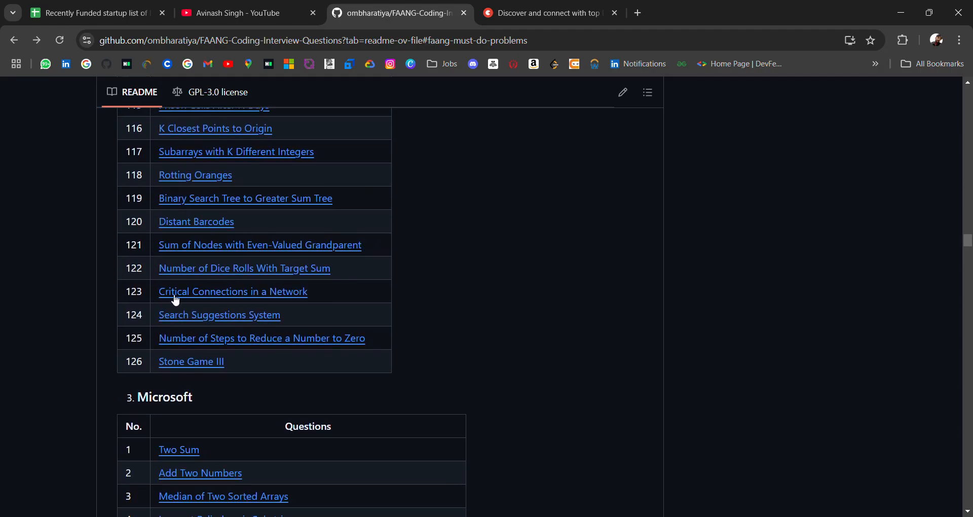
mouse_move(199, 327)
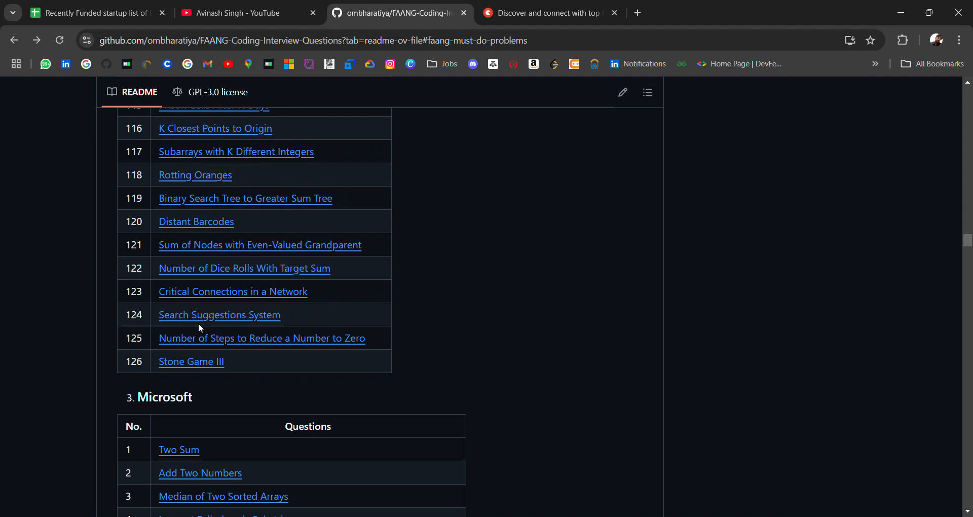
scroll(down, 3)
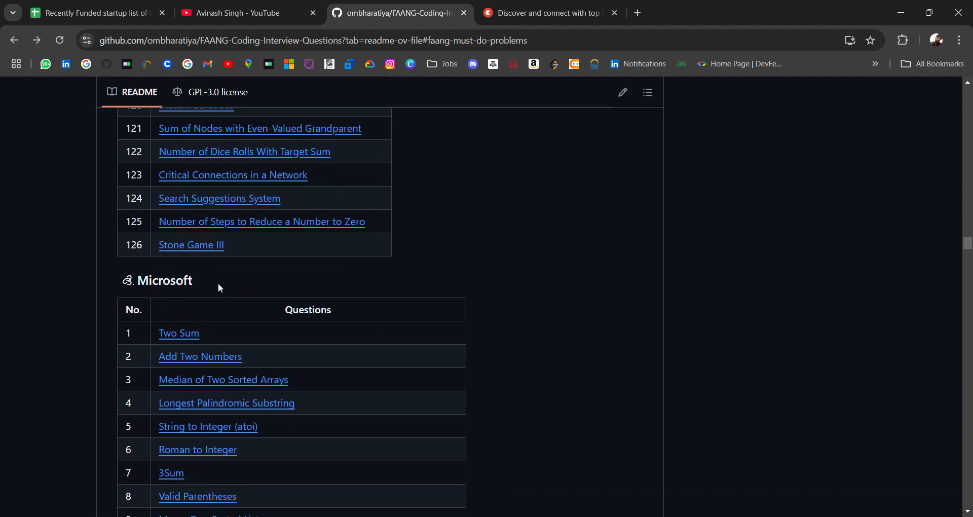
Scroll through all 53 Microsoft questions to Bulb Switcher III and the Facebook heading
scroll(down, 3)
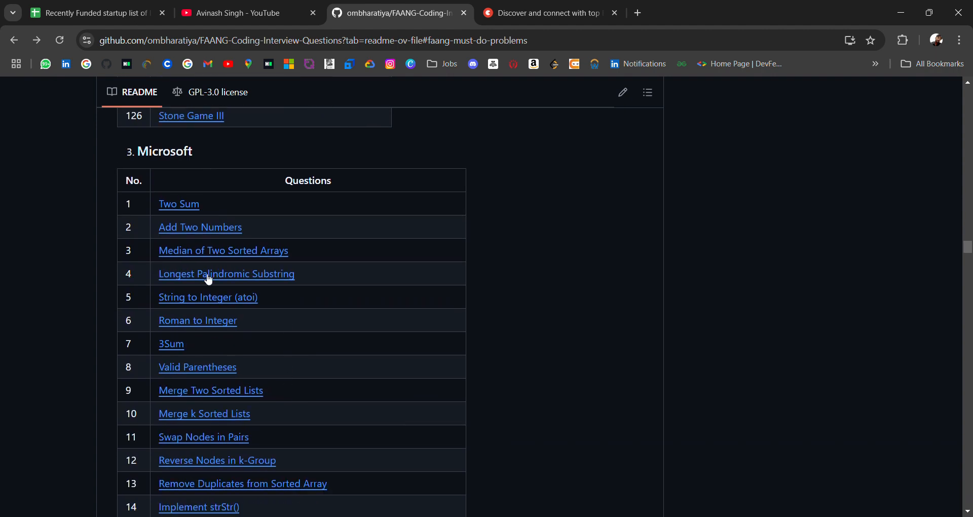
mouse_move(173, 231)
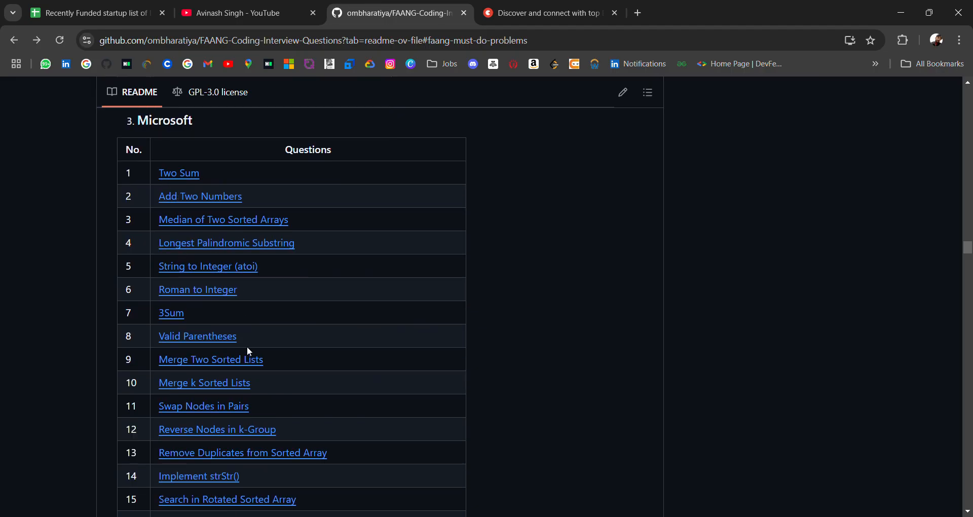
scroll(down, 3)
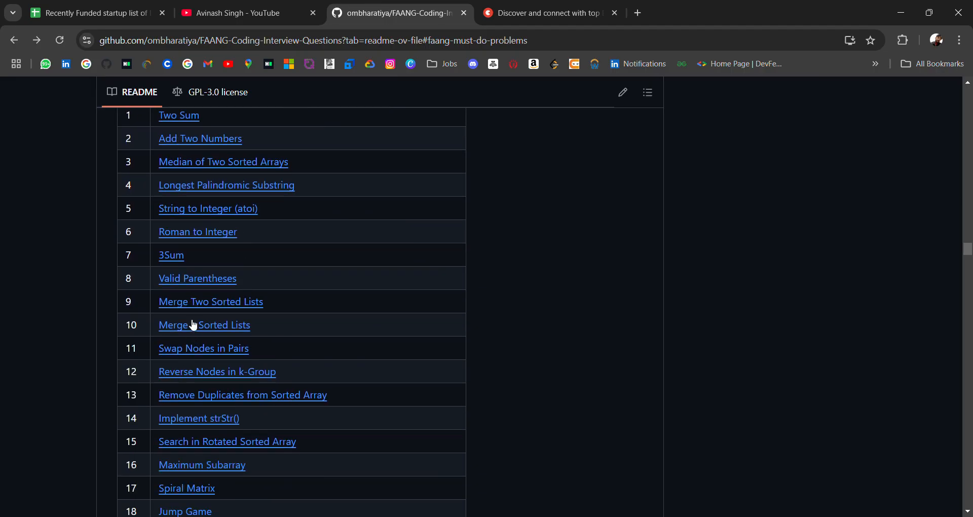
scroll(down, 3)
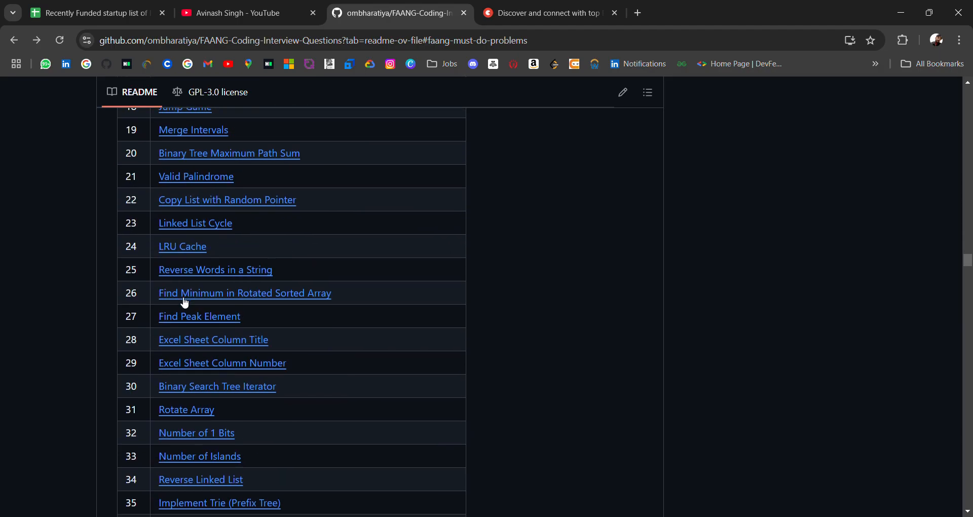
scroll(down, 3)
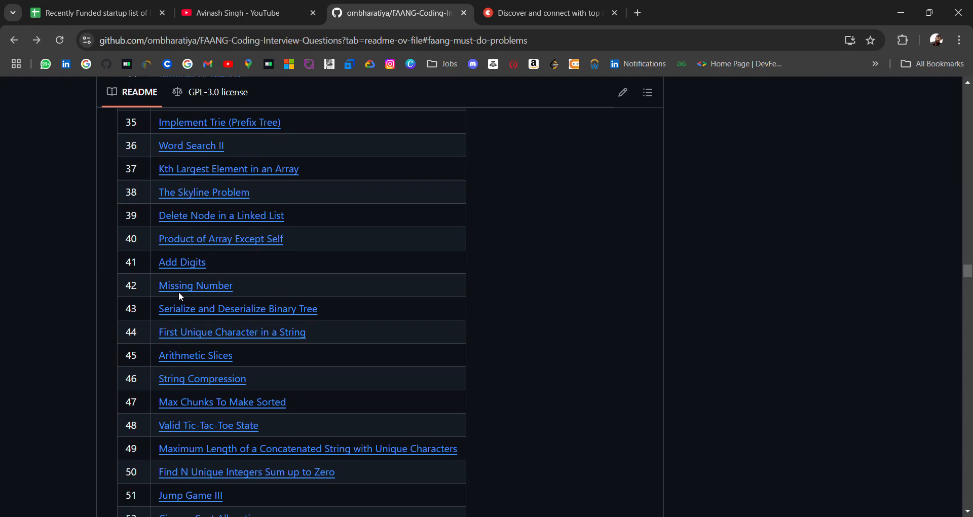
scroll(down, 3)
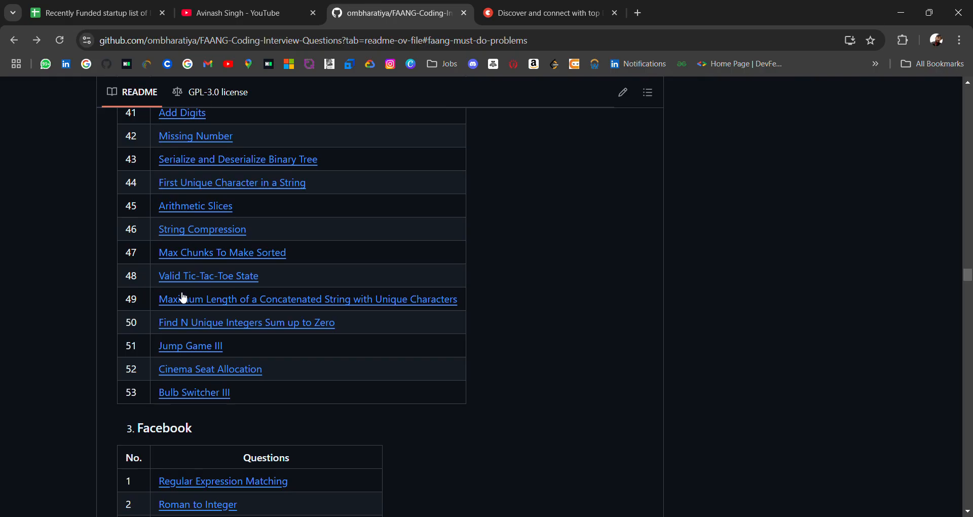
scroll(down, 3)
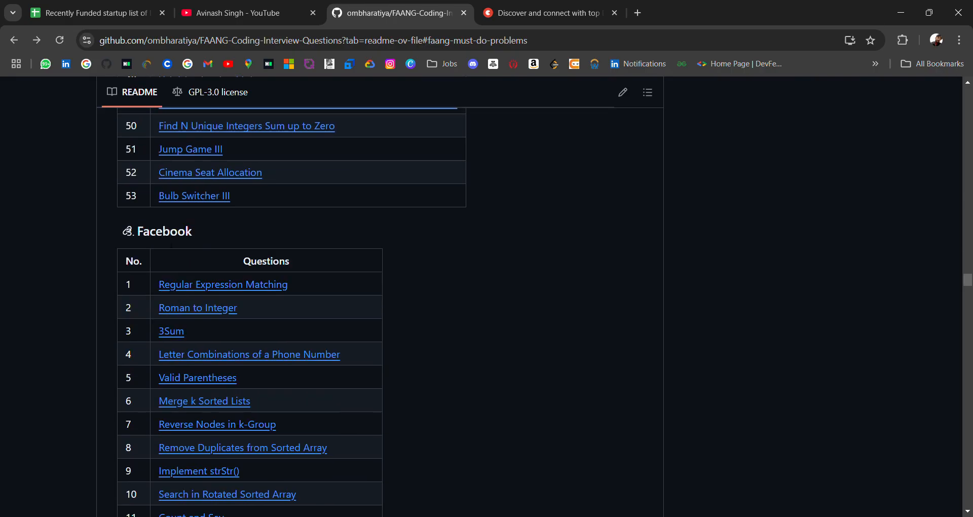
Scroll through the Facebook table to row 80 where Google Top 50 begins
scroll(down, 3)
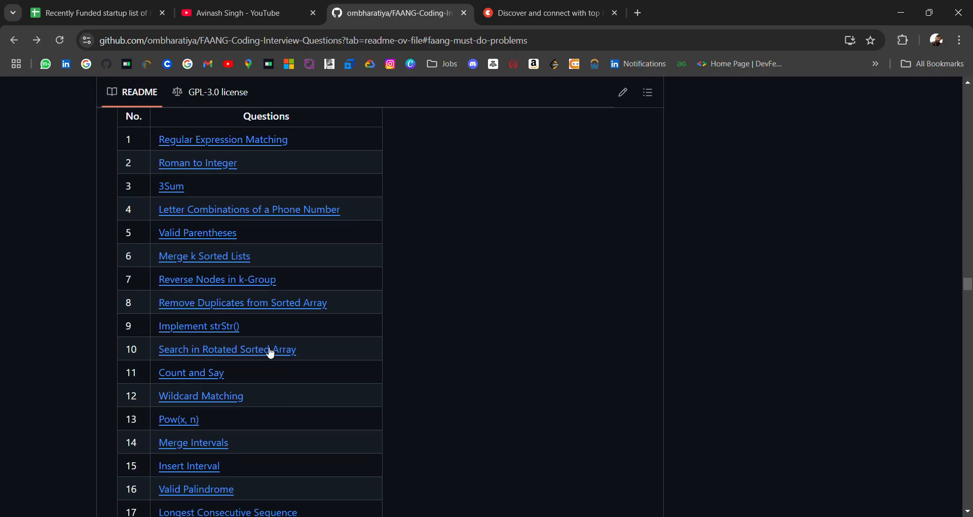
scroll(down, 3)
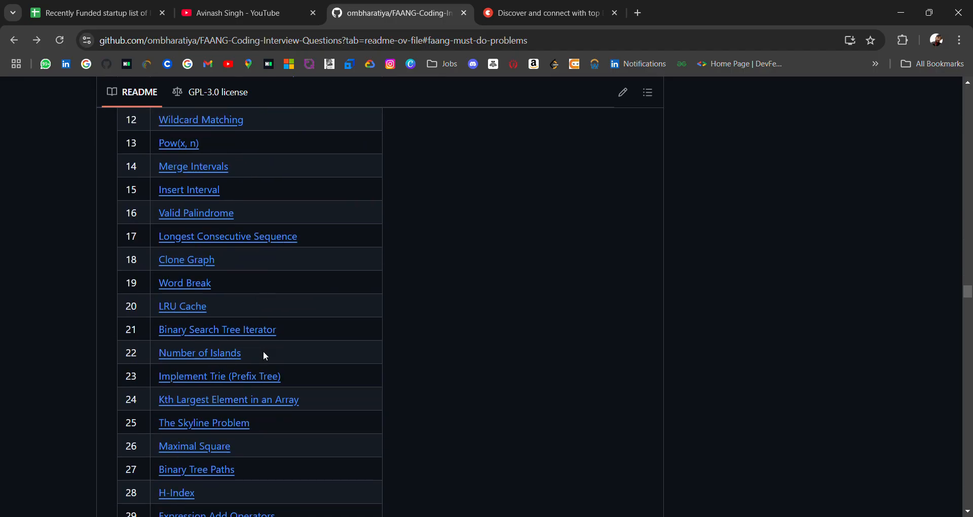
scroll(down, 3)
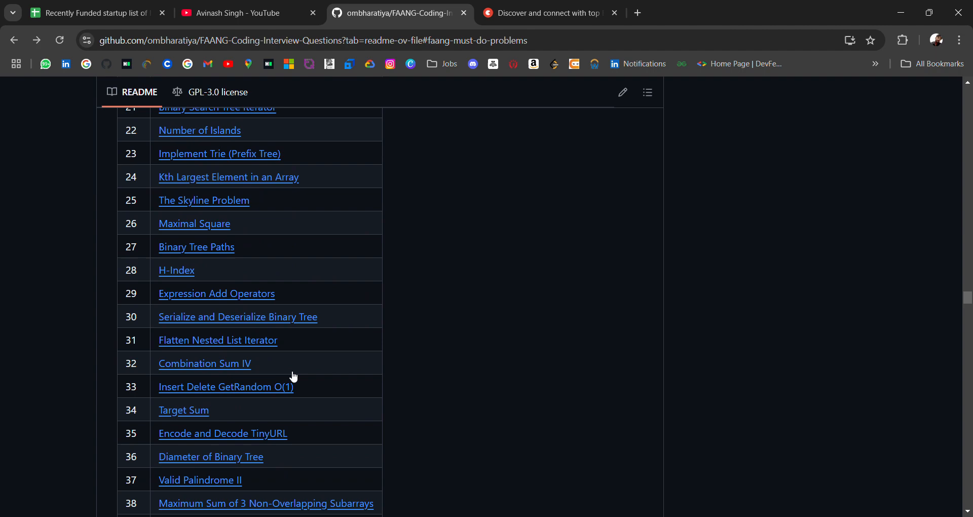
scroll(down, 3)
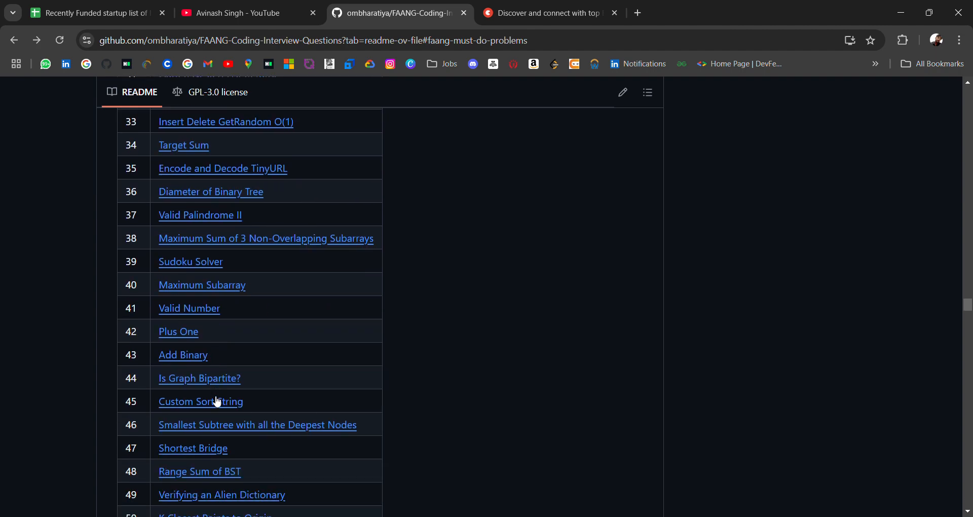
scroll(down, 3)
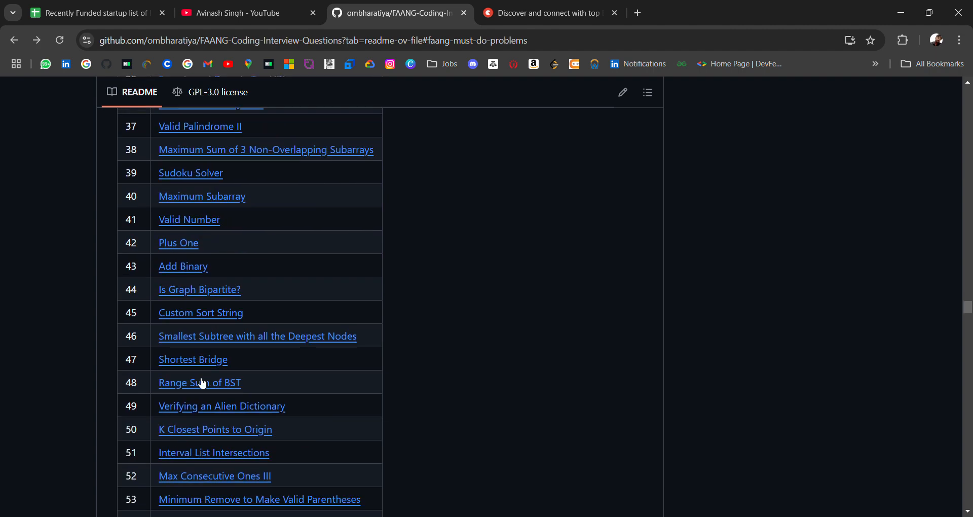
scroll(down, 3)
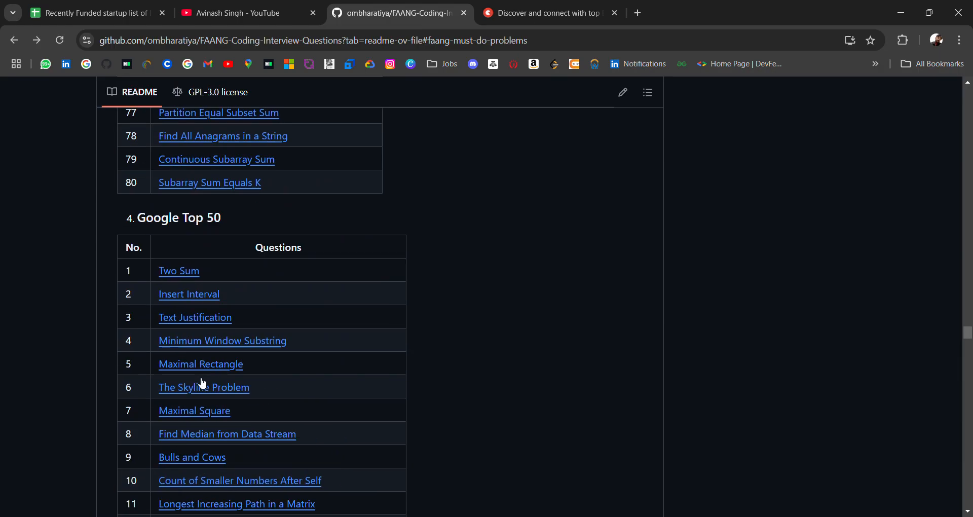
Scroll down through the Google Top 50 and remaining tables to the final Netflix section
scroll(down, 3)
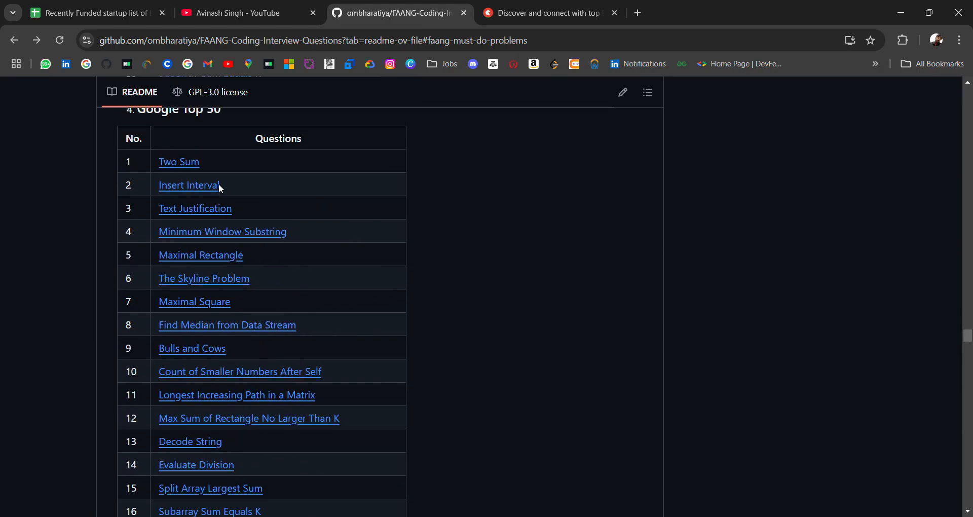
scroll(down, 3)
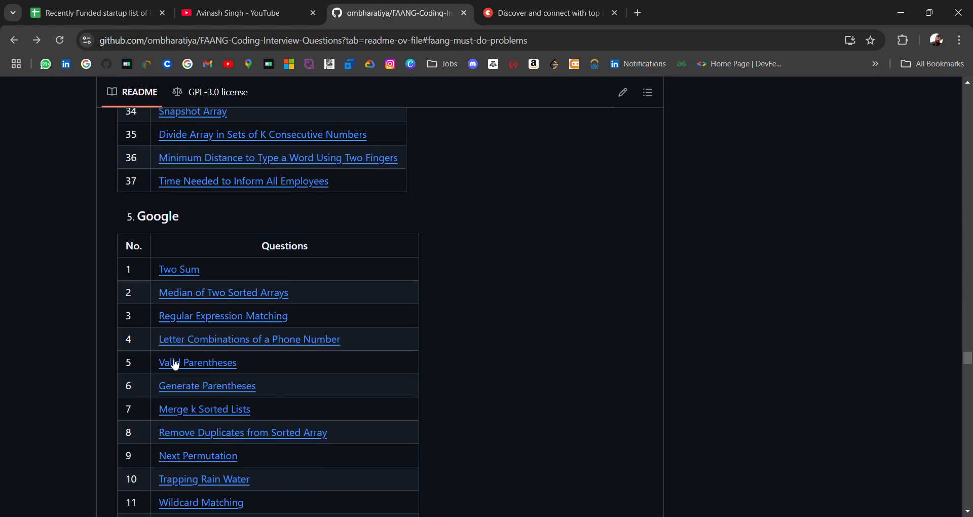
scroll(down, 3)
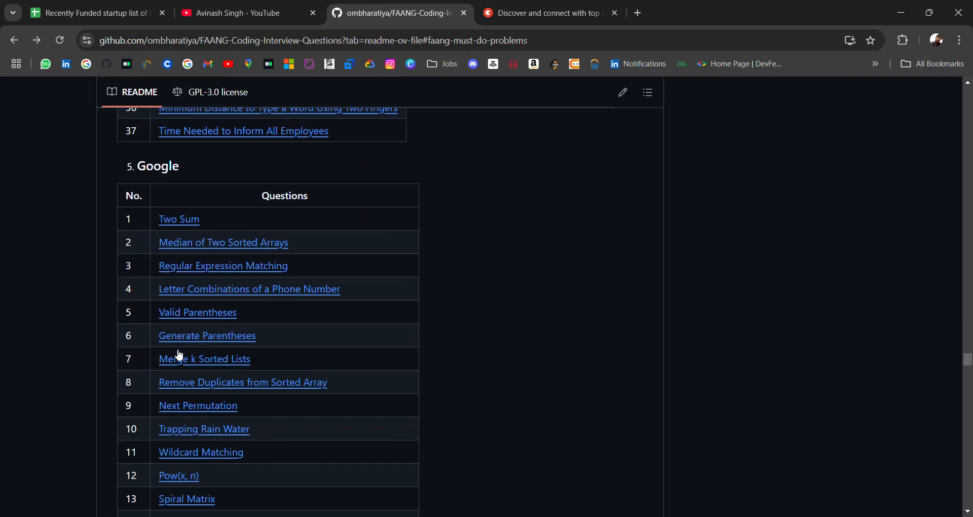
scroll(down, 3)
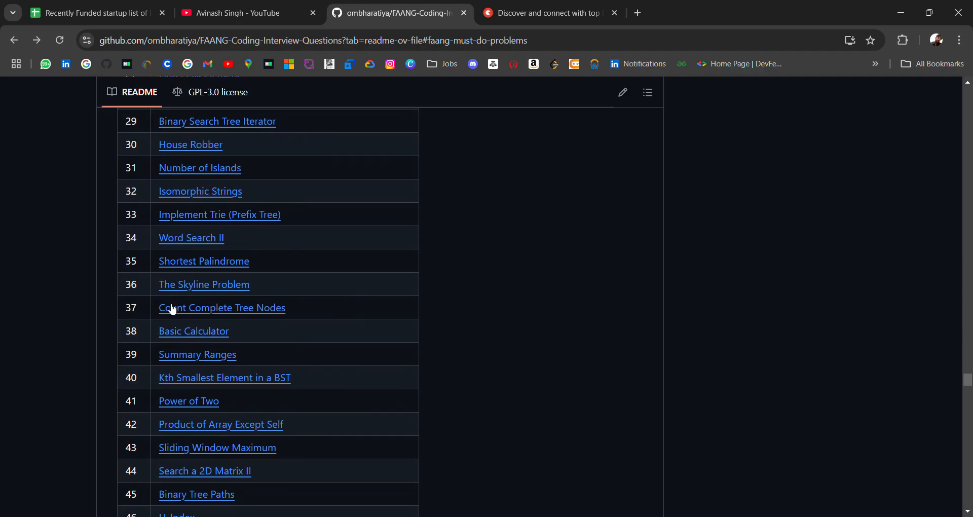
scroll(down, 3)
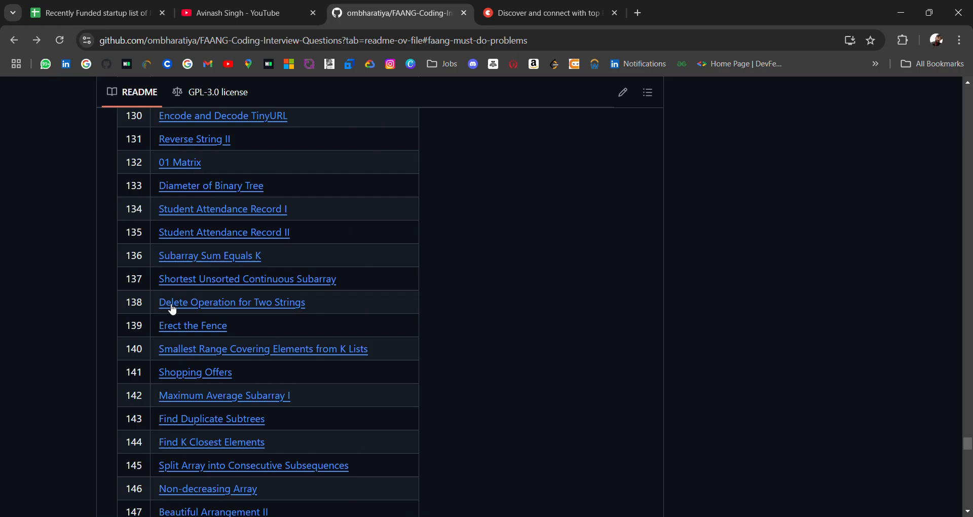
scroll(down, 3)
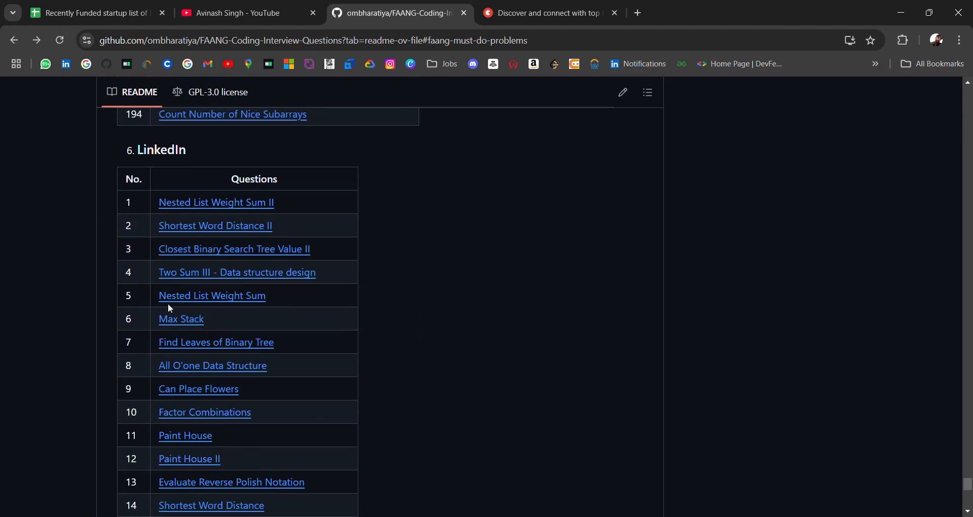
scroll(down, 3)
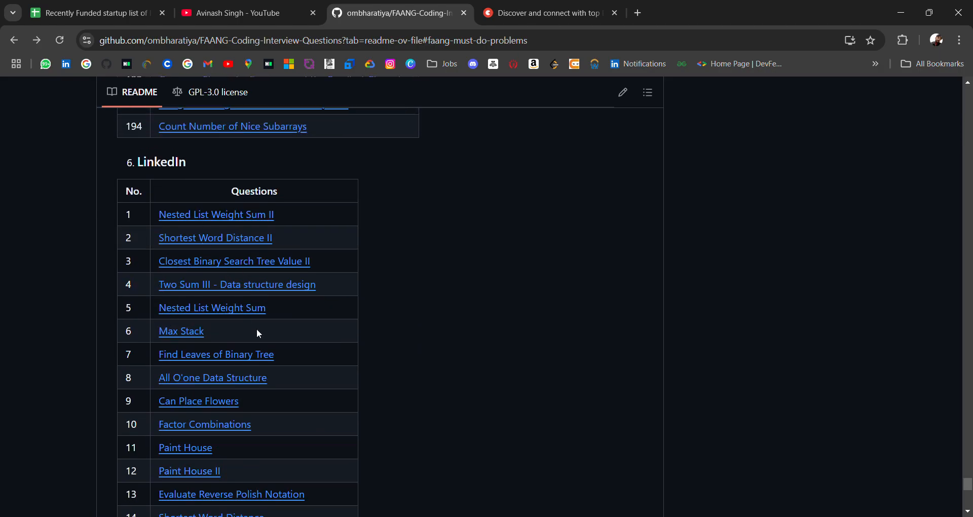
mouse_move(289, 267)
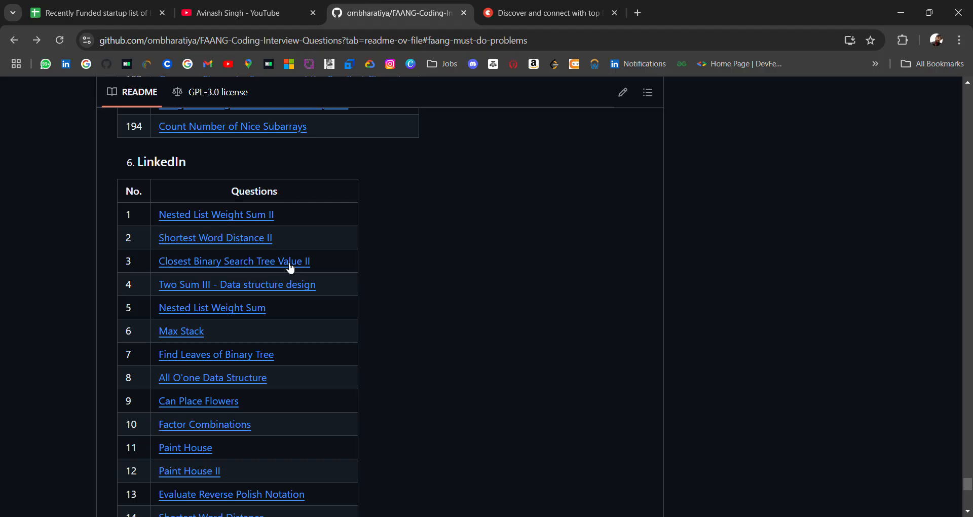
scroll(down, 3)
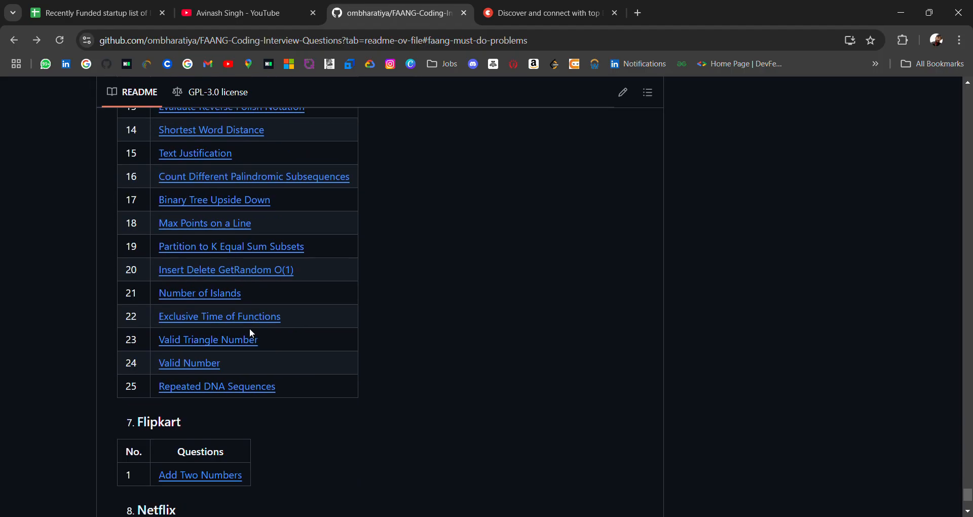
scroll(down, 3)
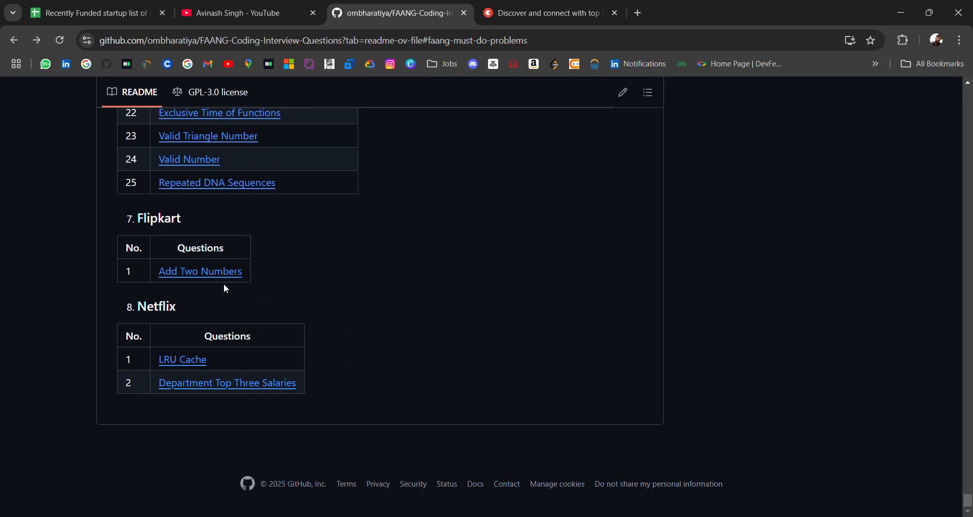
Scroll back up toward the FAANG Must Do Problems list, then switch to the Topmate referral site
scroll(up, 3)
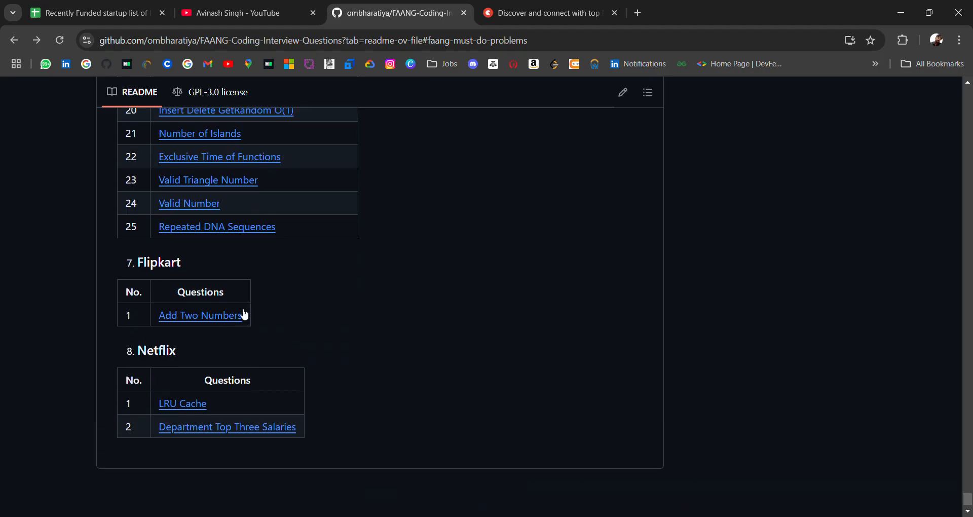
scroll(up, 3)
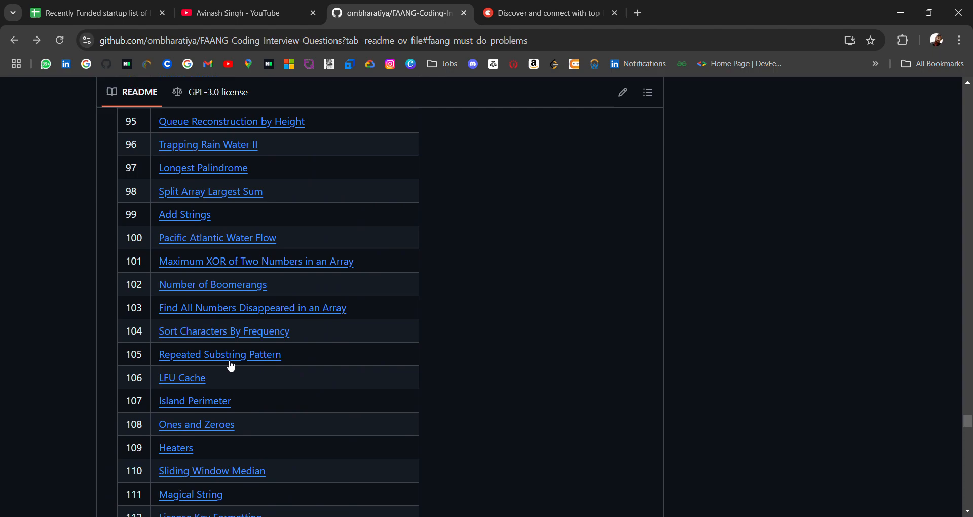
scroll(up, 3)
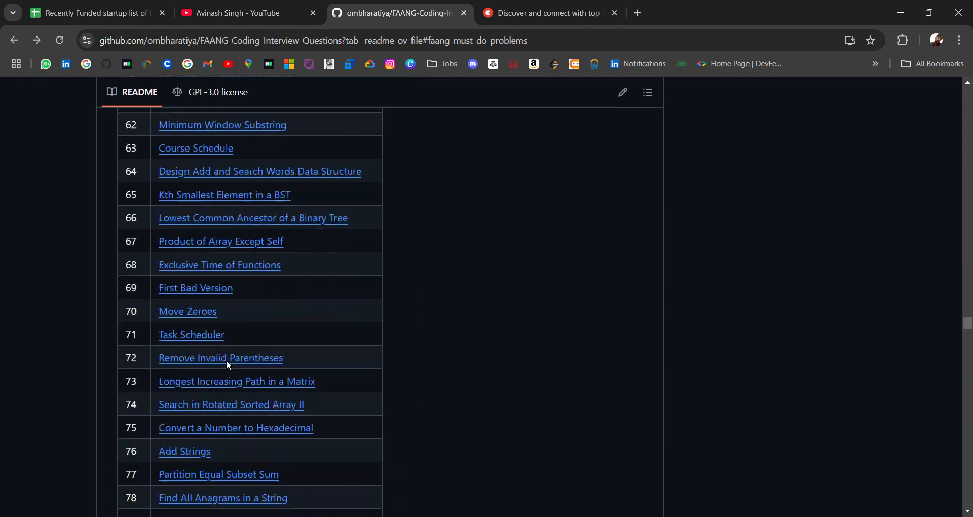
scroll(up, 3)
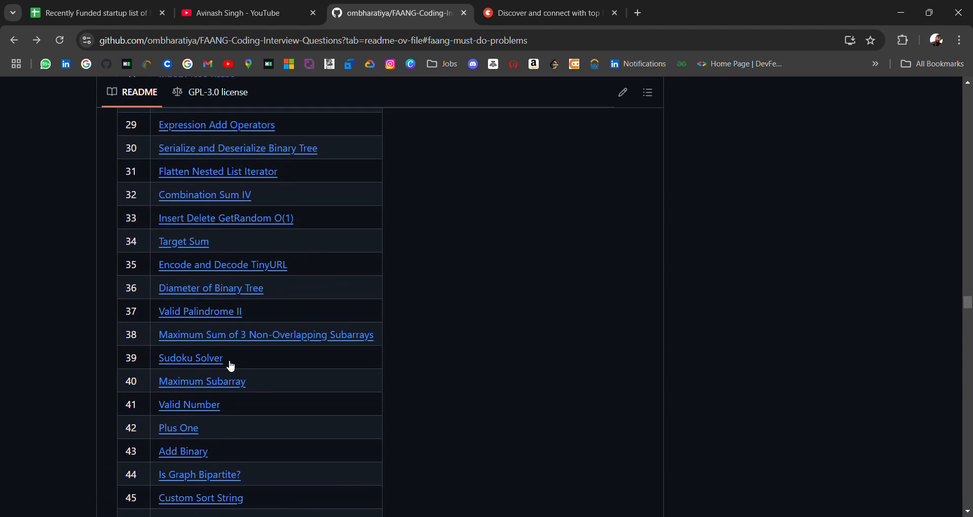
scroll(down, 3)
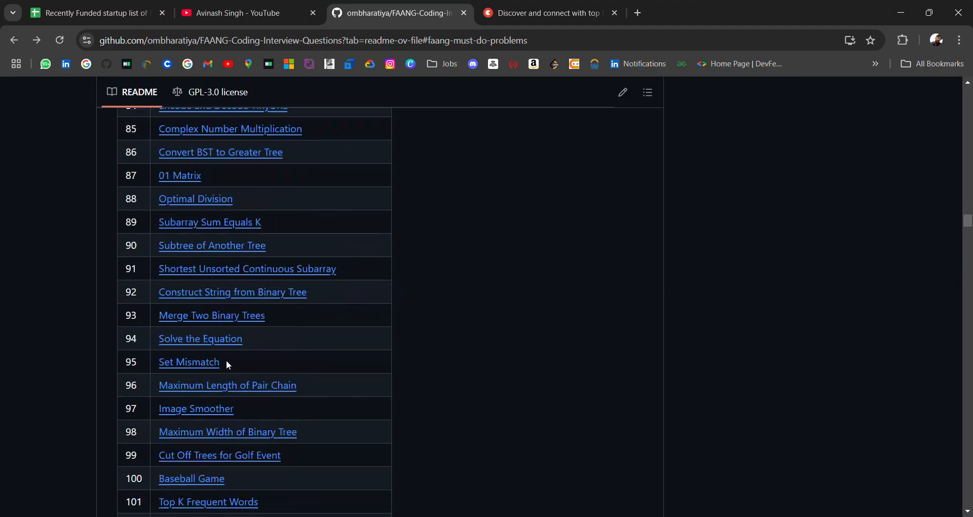
scroll(up, 3)
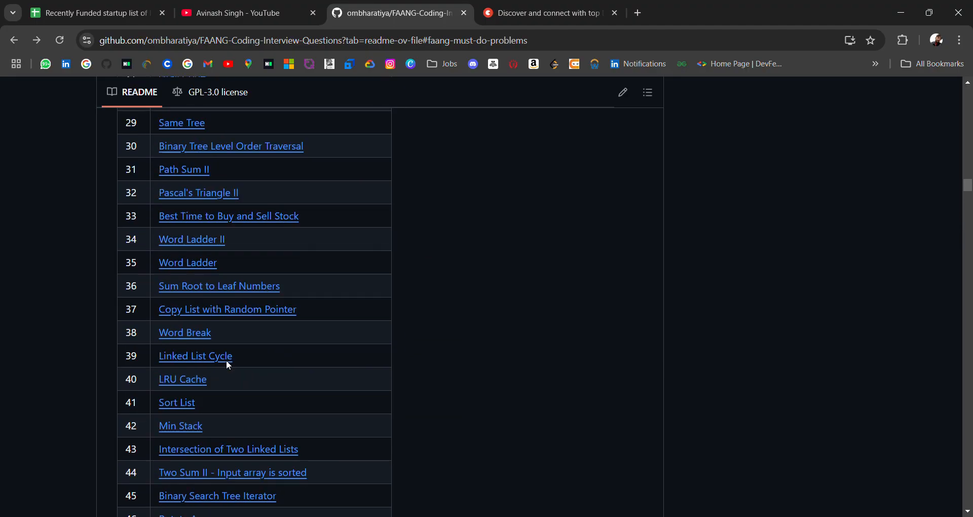
scroll(up, 3)
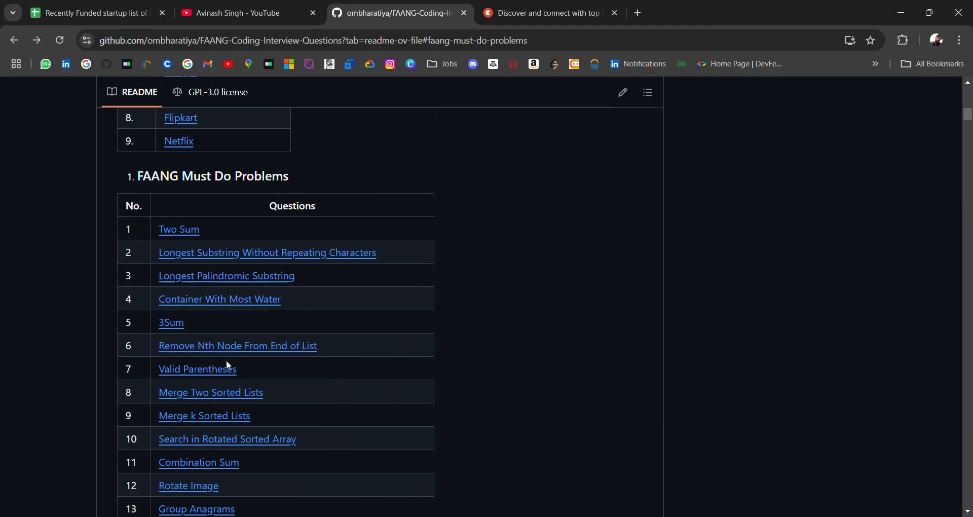
click(549, 12)
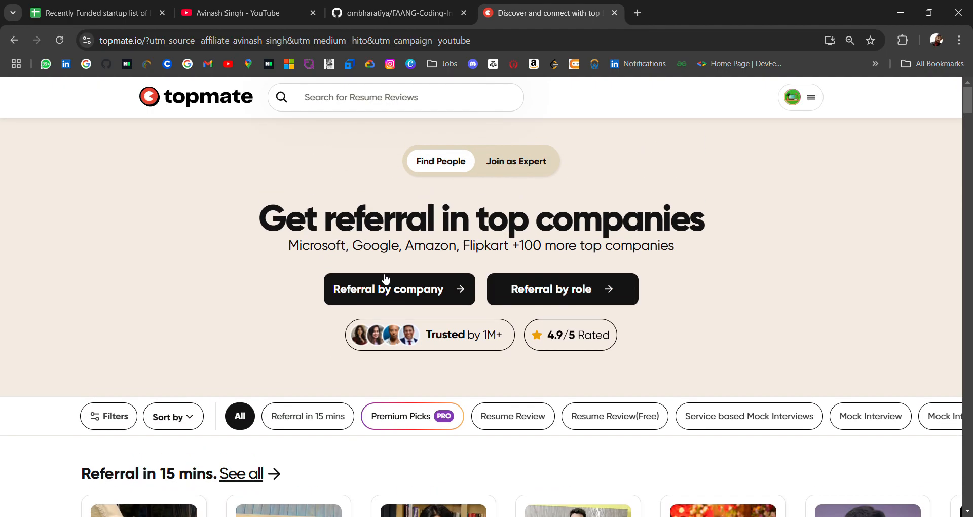
click(388, 289)
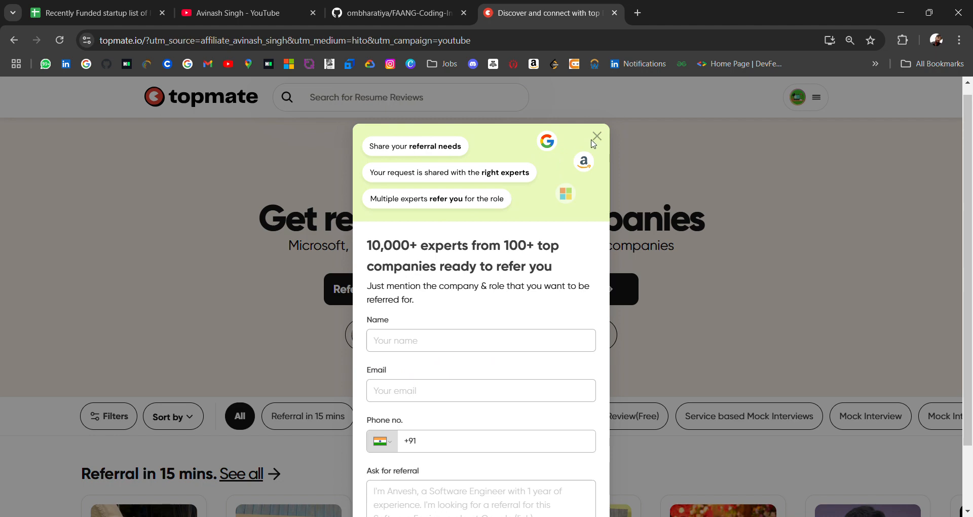
click(596, 135)
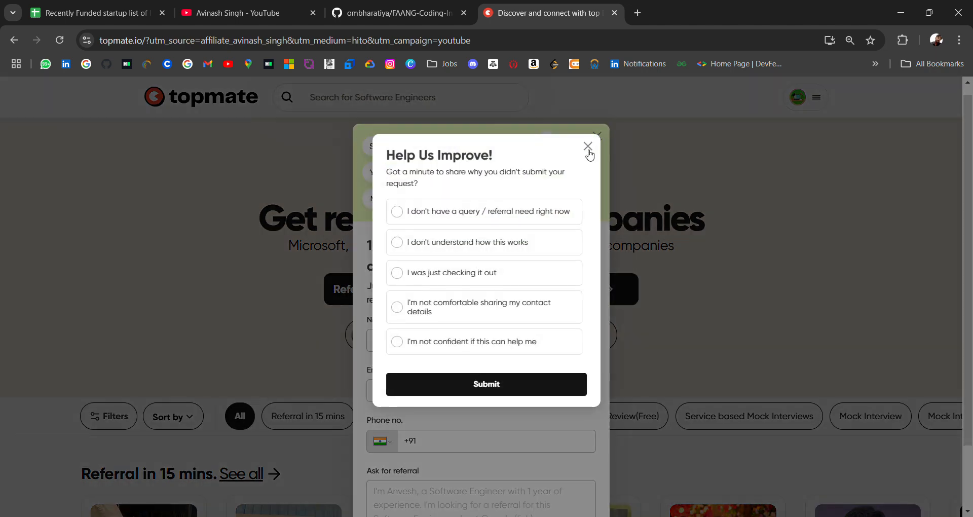
click(586, 147)
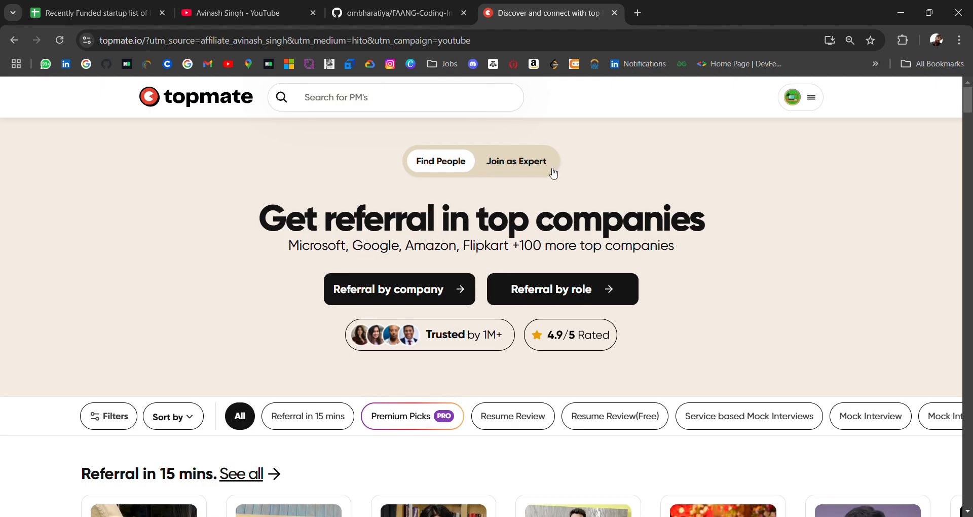
scroll(down, 3)
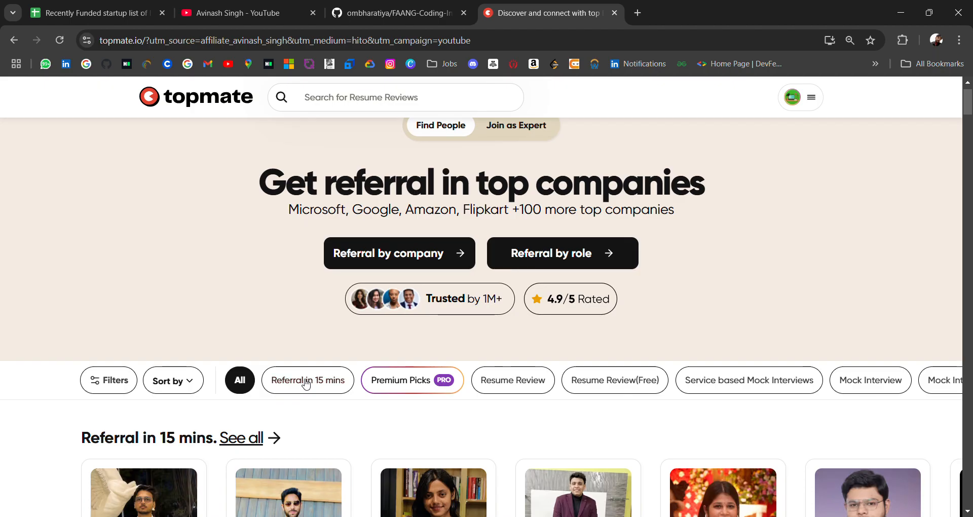
click(307, 380)
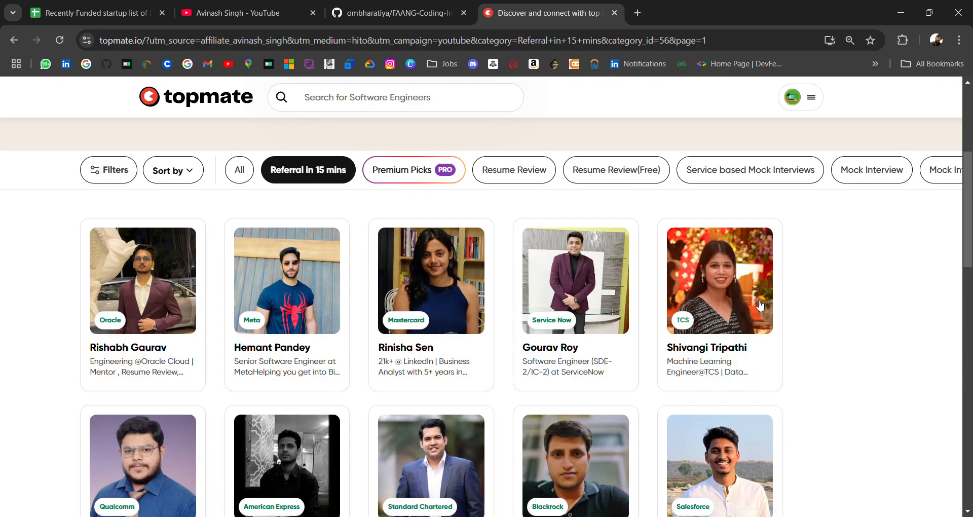
Browse the Referral in 15 mins expert cards around the Oracle engineering mentor
scroll(down, 3)
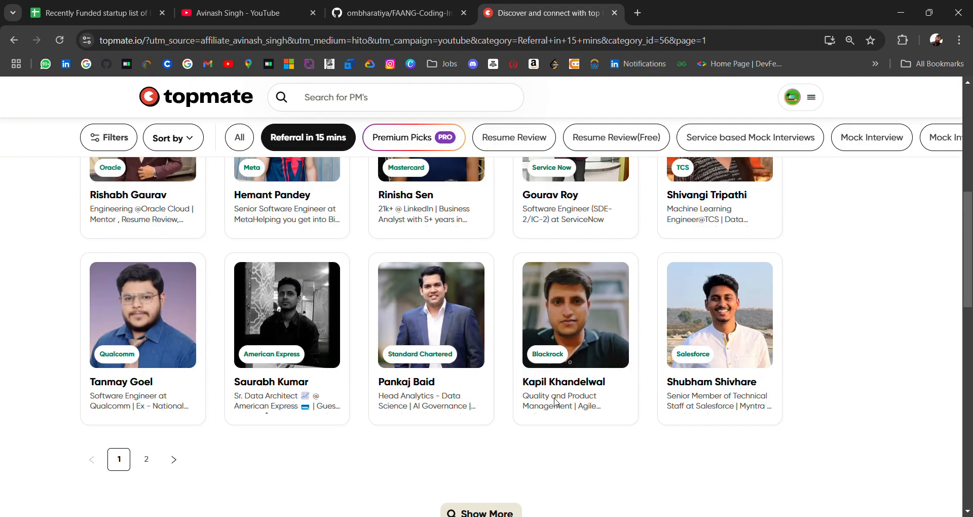
scroll(down, 3)
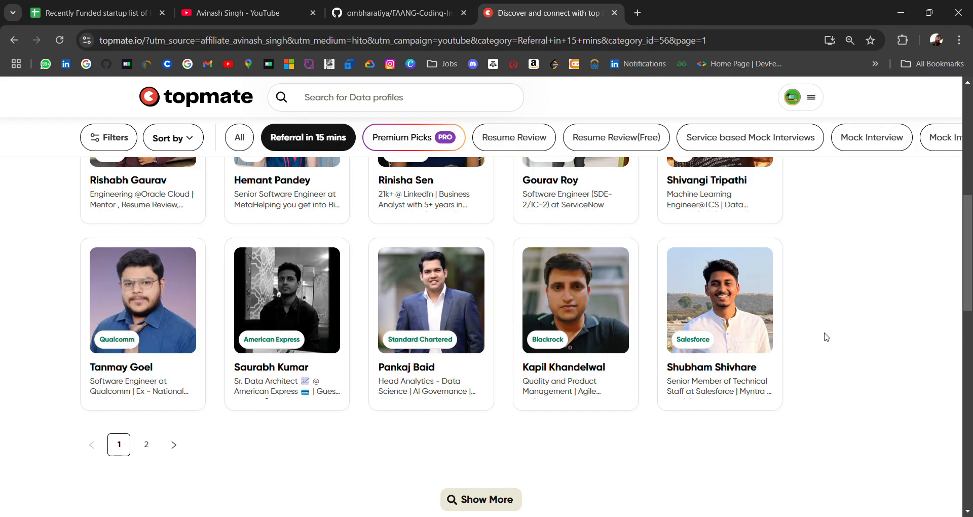
scroll(up, 3)
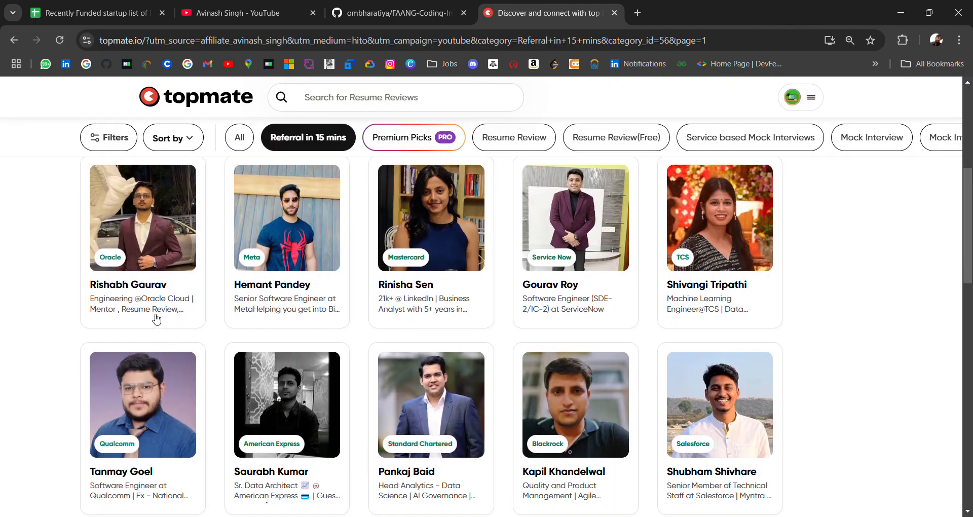
scroll(down, 3)
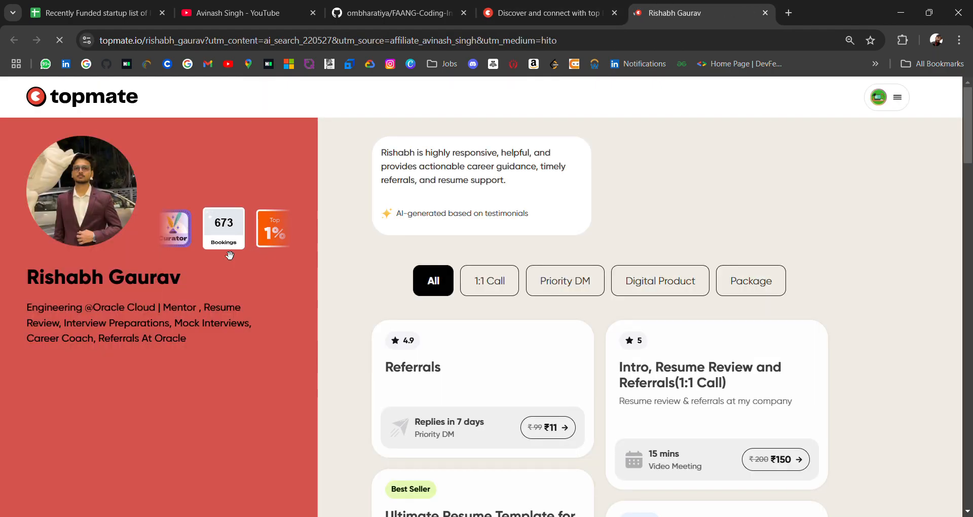
Review Rishabh Gaurav's referral, resume and interview prep service cards, then return to the GitHub repository tab
scroll(down, 3)
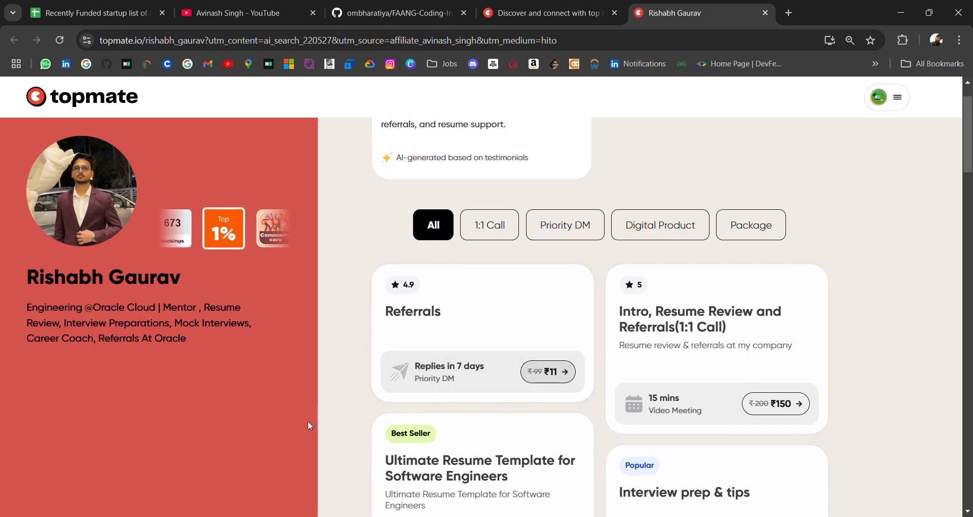
scroll(down, 3)
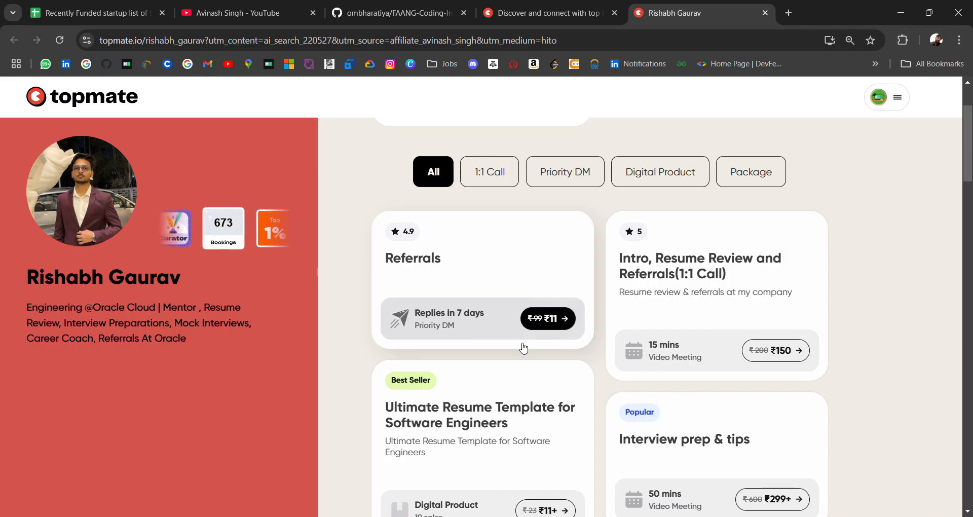
scroll(down, 3)
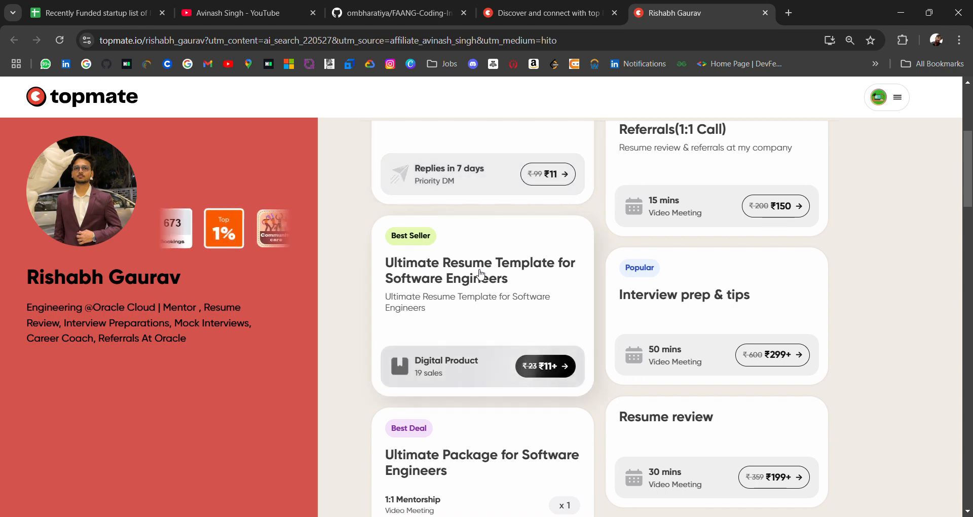
scroll(down, 3)
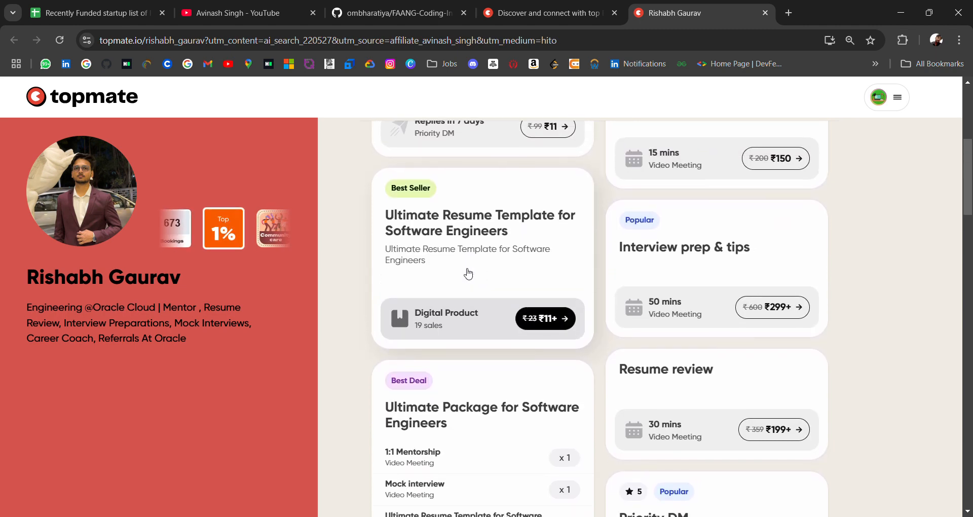
scroll(down, 3)
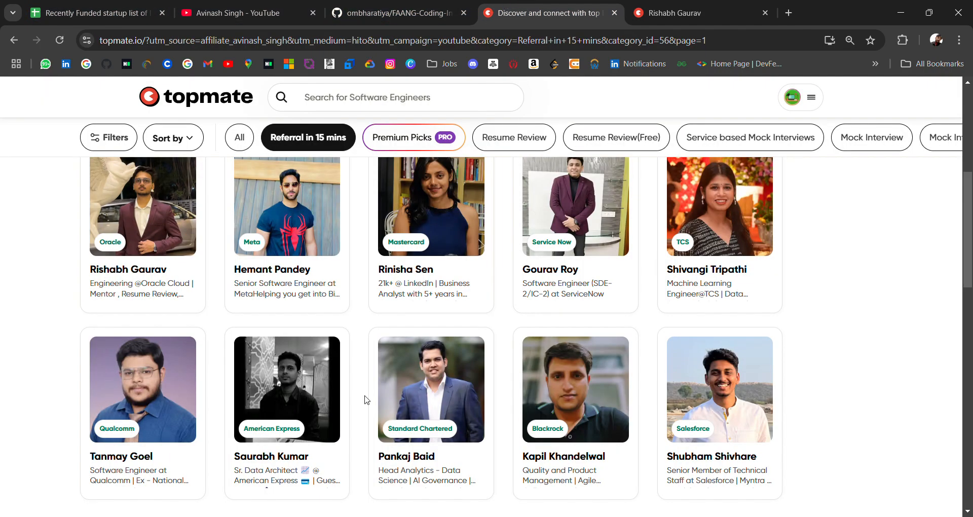
scroll(up, 3)
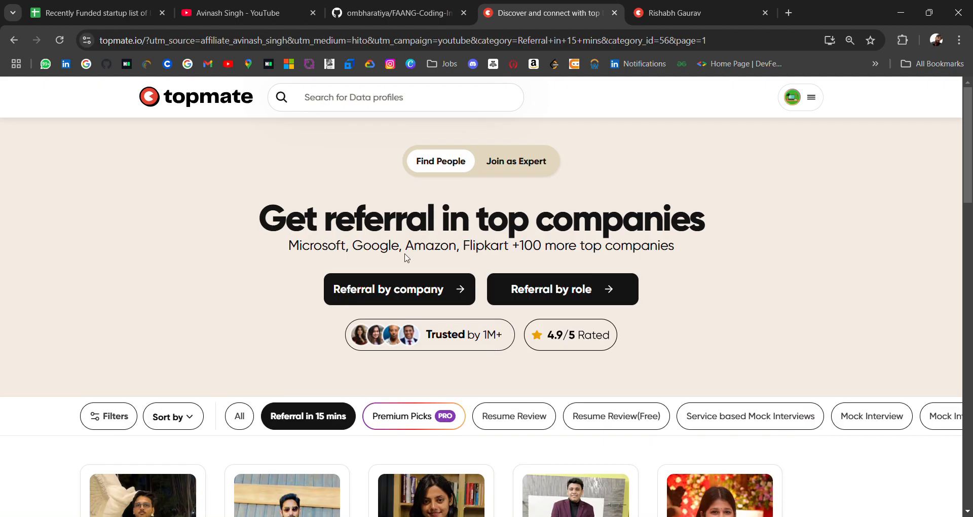
click(400, 12)
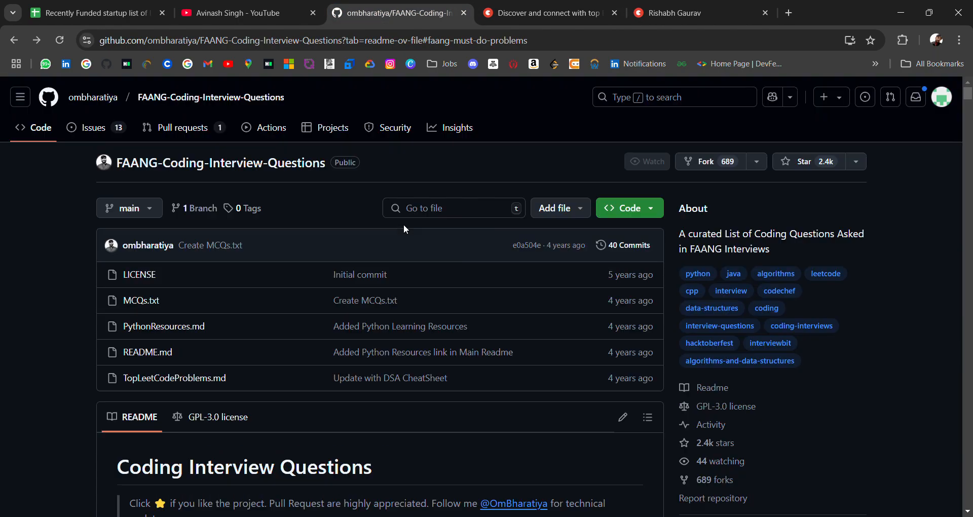
Return to the channel's Videos page and scroll down through older hiring and resume uploads
click(246, 12)
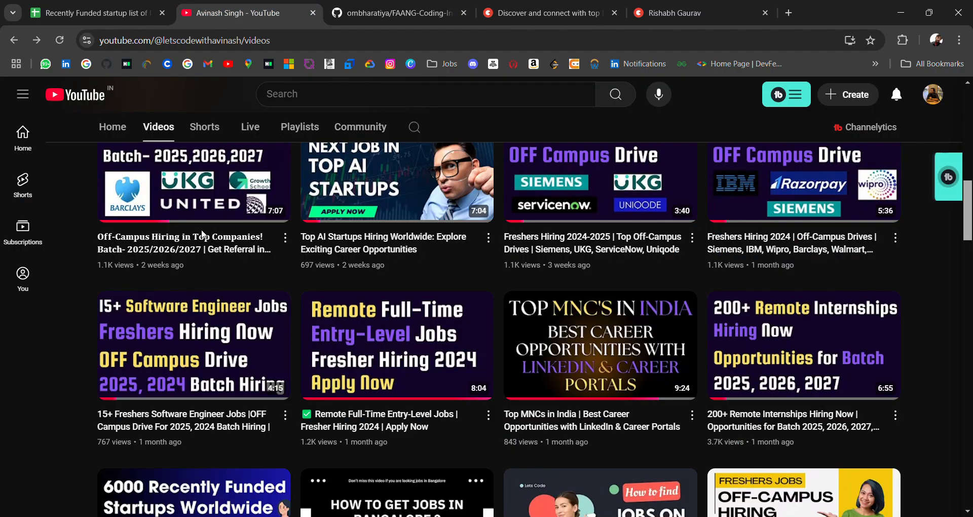
scroll(up, 3)
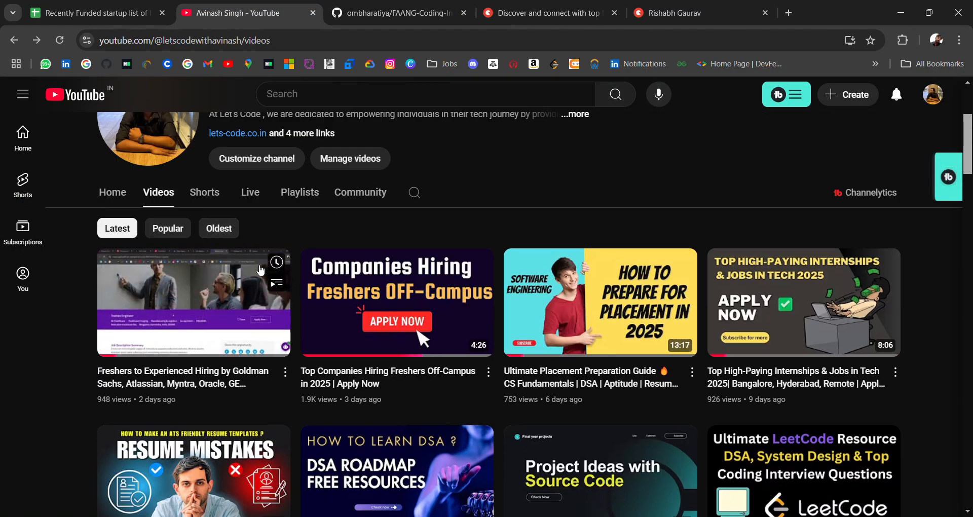
mouse_move(192, 302)
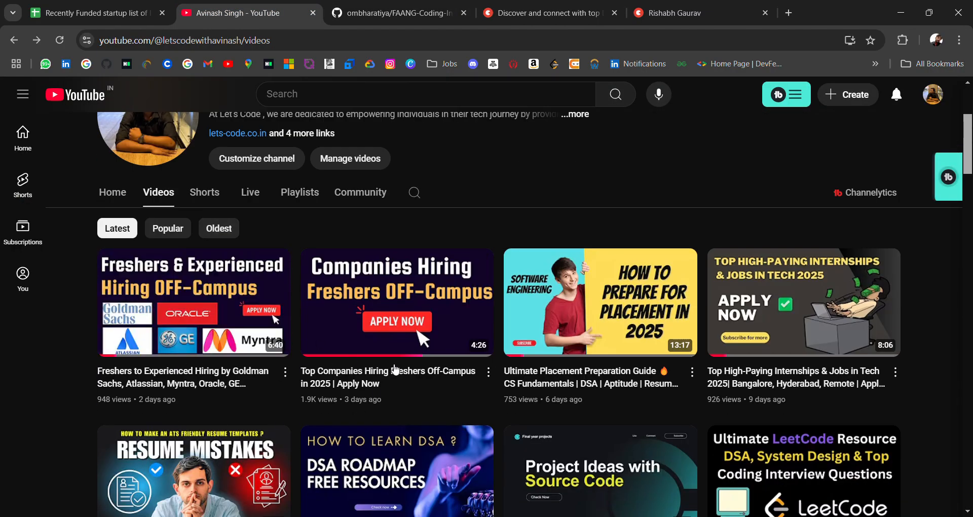
scroll(down, 3)
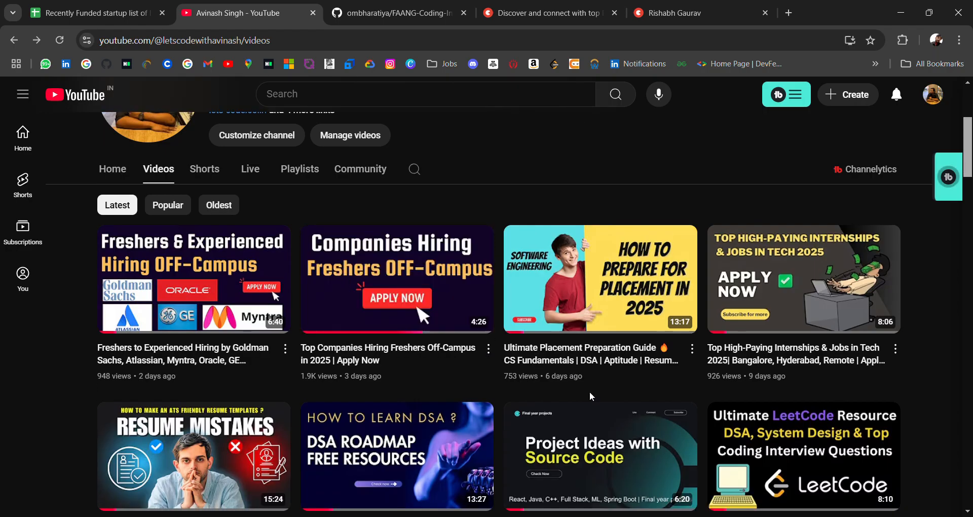
scroll(down, 3)
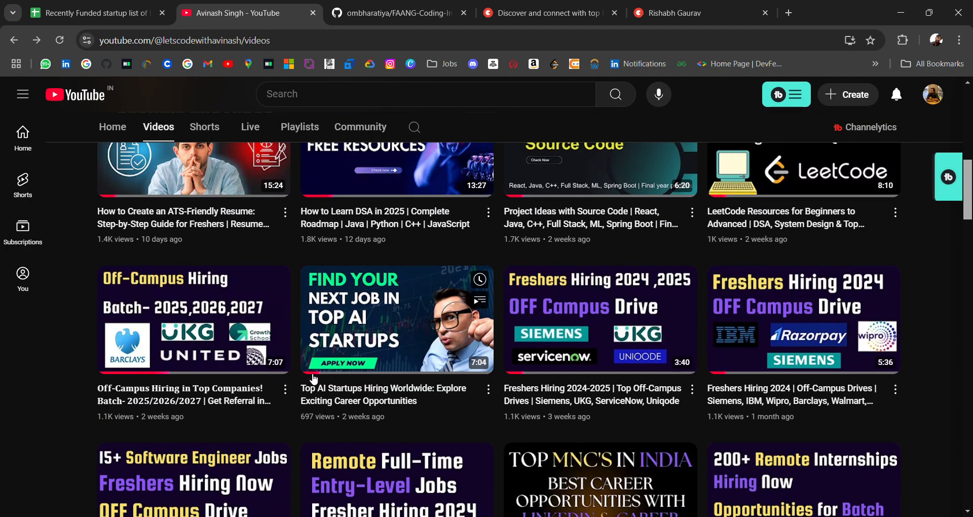
scroll(down, 3)
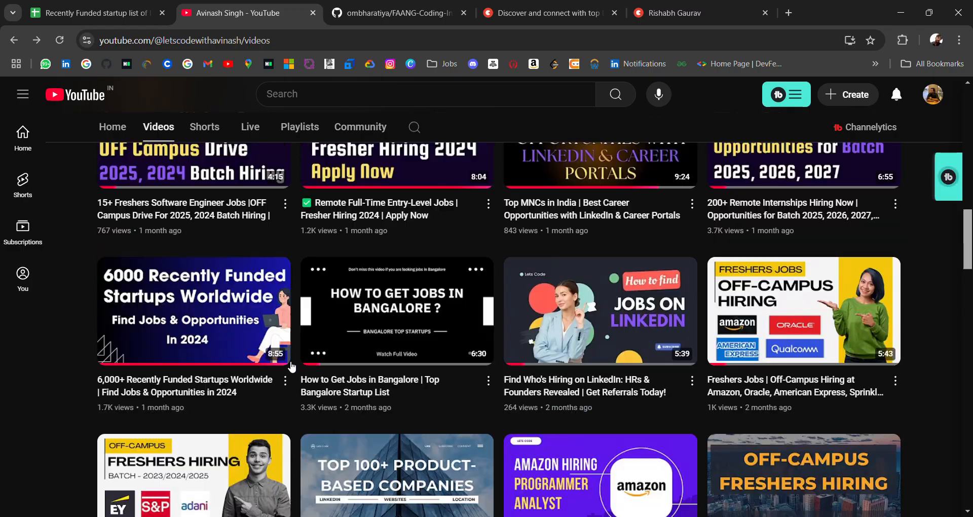
scroll(down, 3)
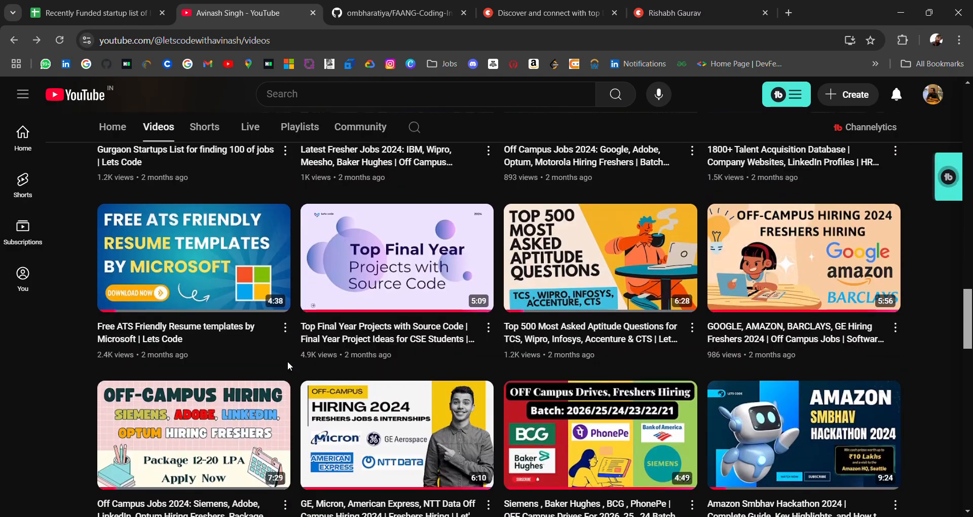
mouse_move(1, 339)
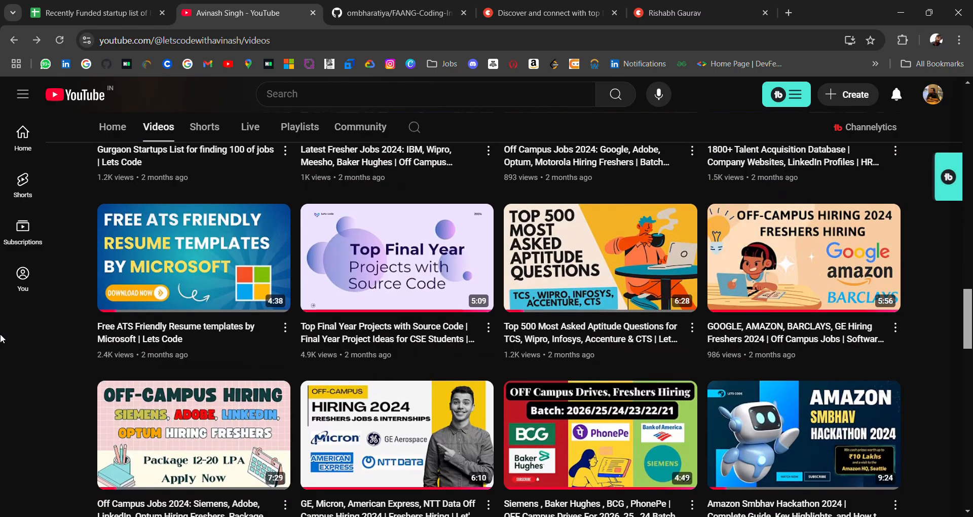